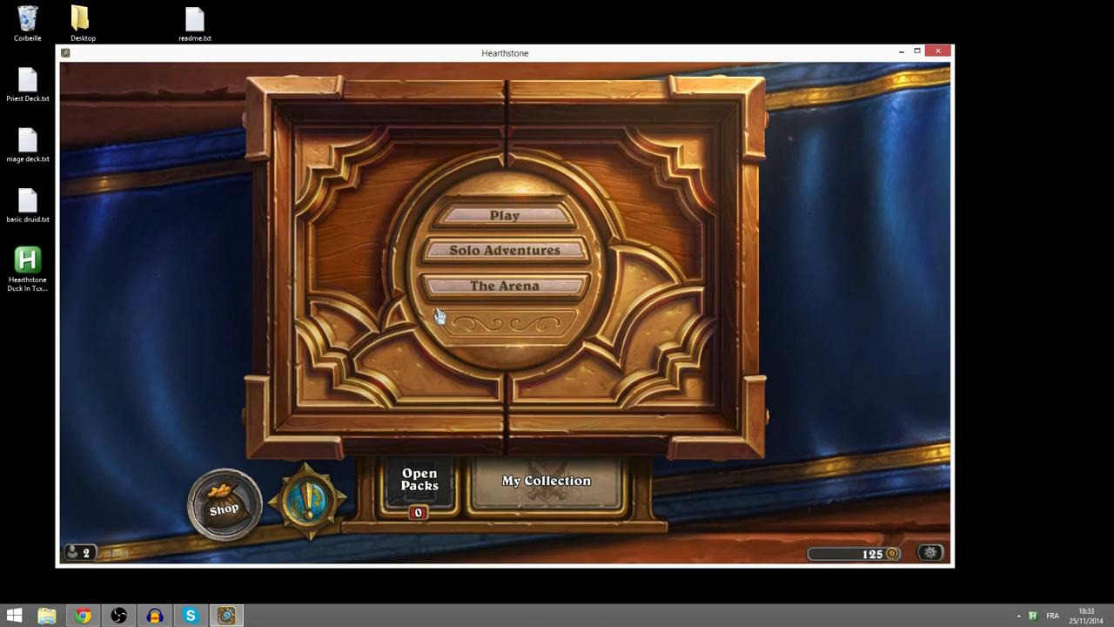
{"action": "mouse_move", "coordinate": [28, 270]}
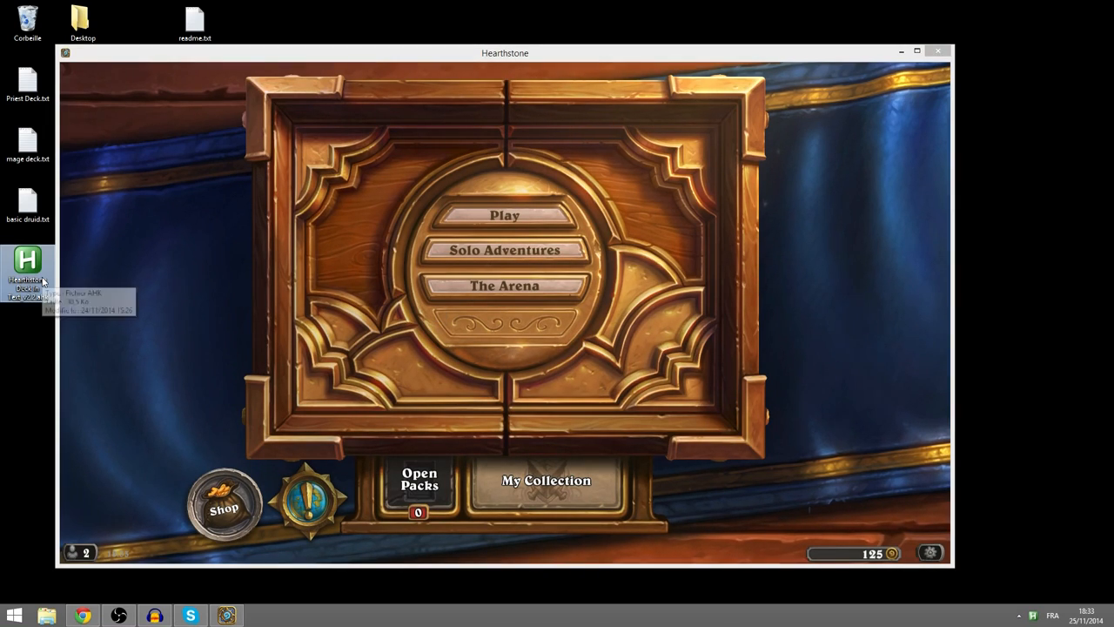
{"action": "mouse_move", "coordinate": [545, 480]}
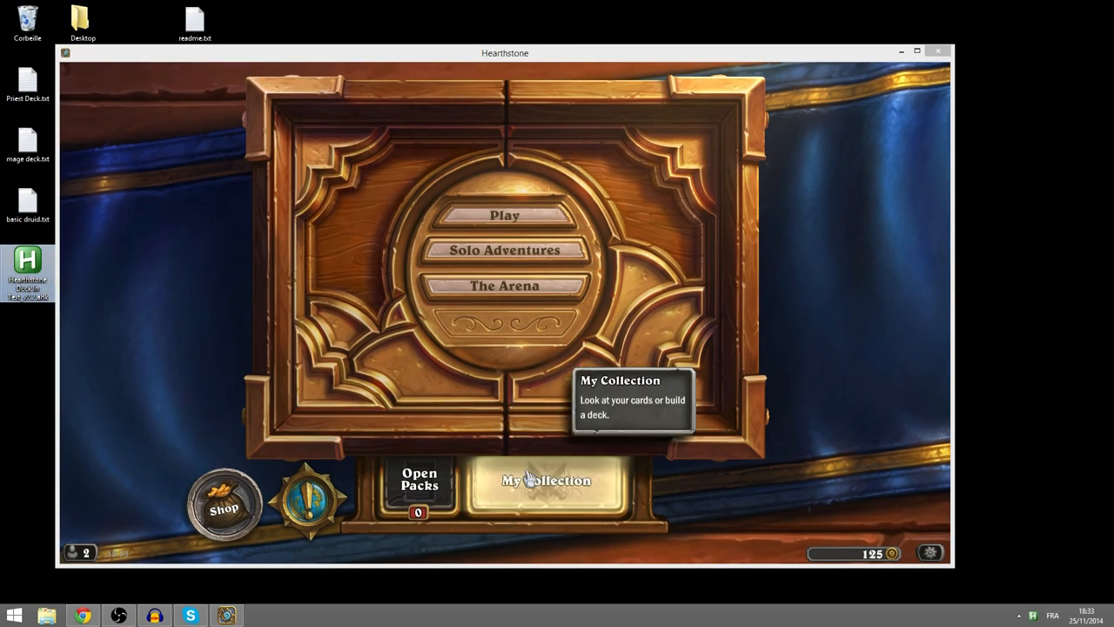
Step: Delete the Custom Priest deck from My Collection and begin a new deck
{"action": "left_click", "coordinate": [545, 479]}
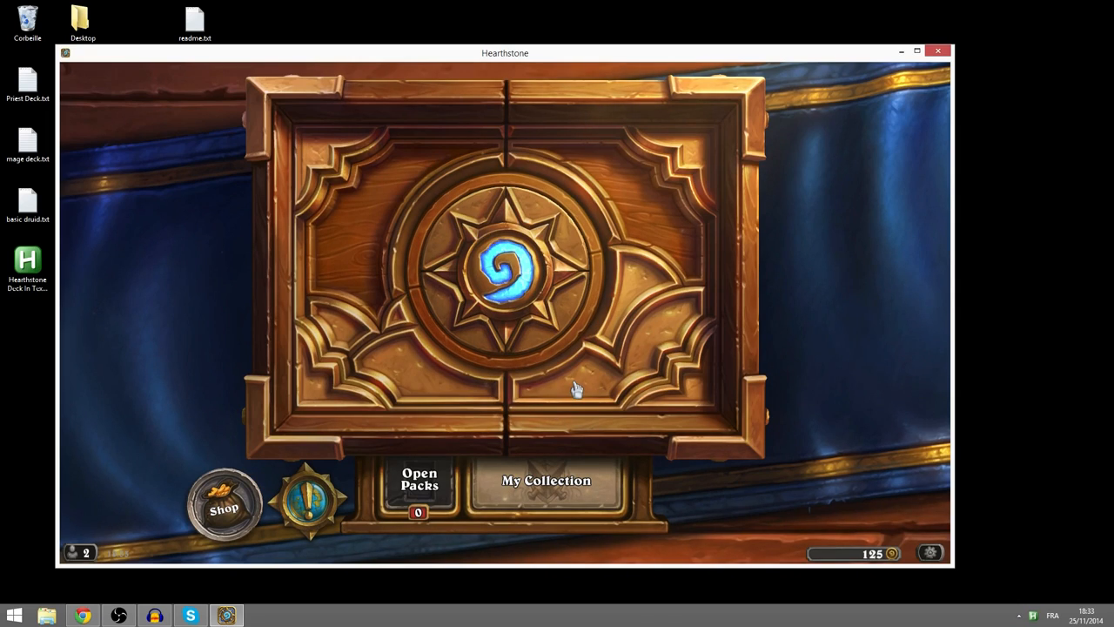
{"action": "left_click", "coordinate": [546, 479]}
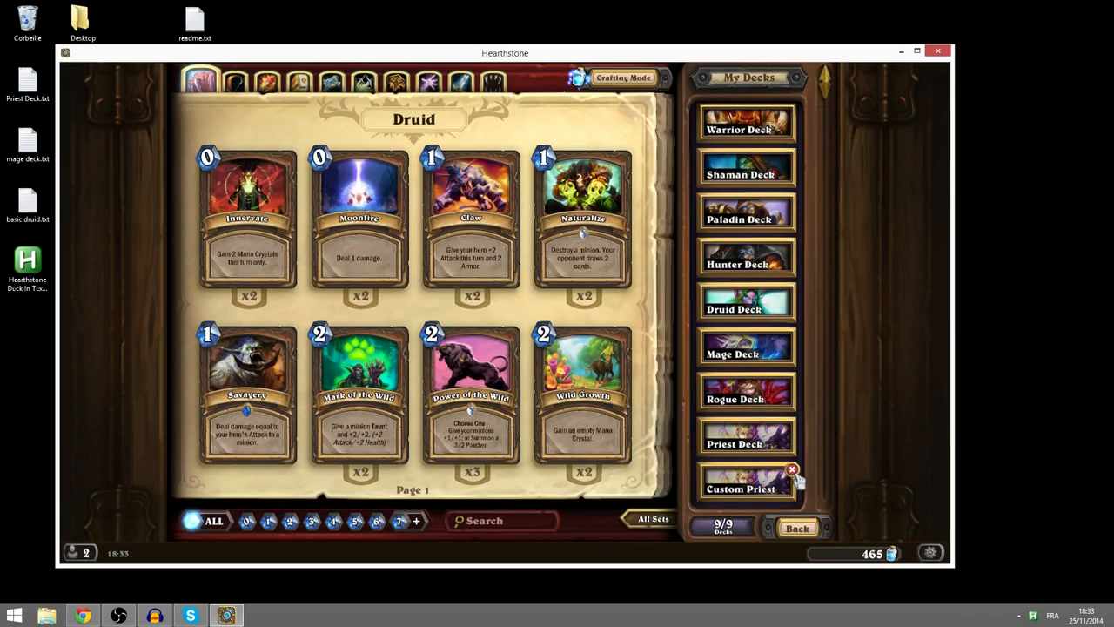
{"action": "left_click", "coordinate": [792, 470]}
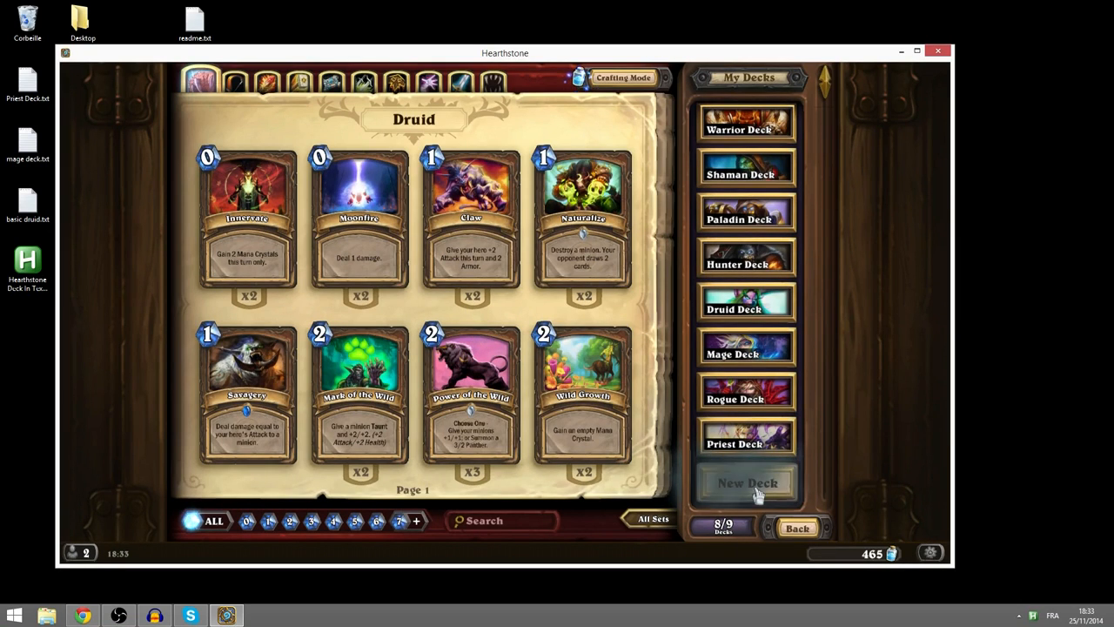
{"action": "left_click", "coordinate": [747, 483]}
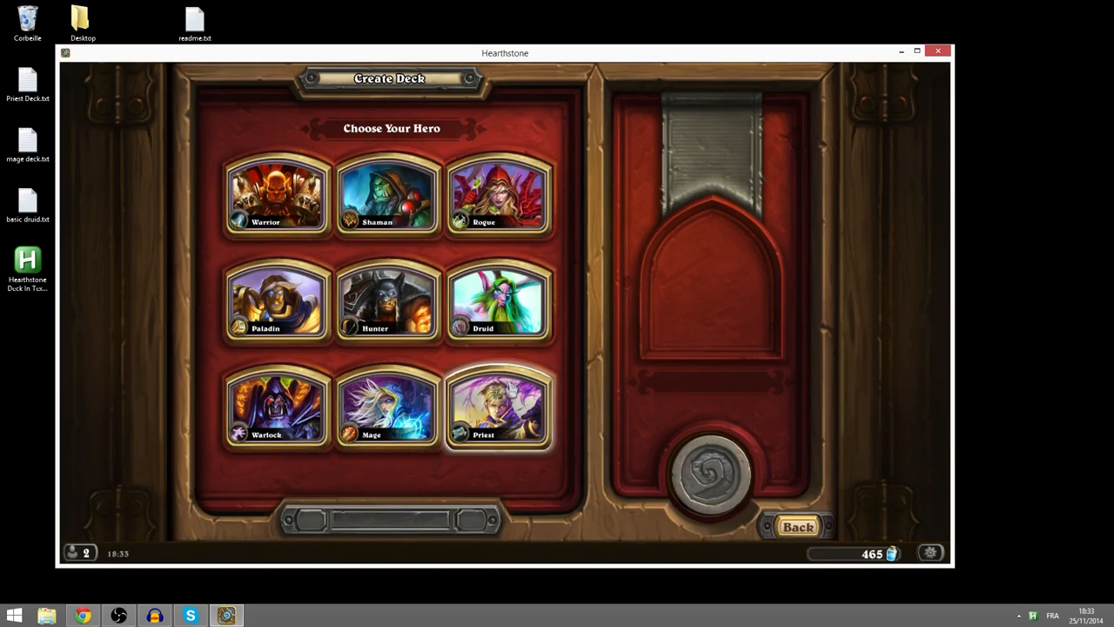
Step: Check Priest Deck.txt, then import it into a new Priest deck and finish at 30 cards
{"action": "double_click", "coordinate": [27, 83]}
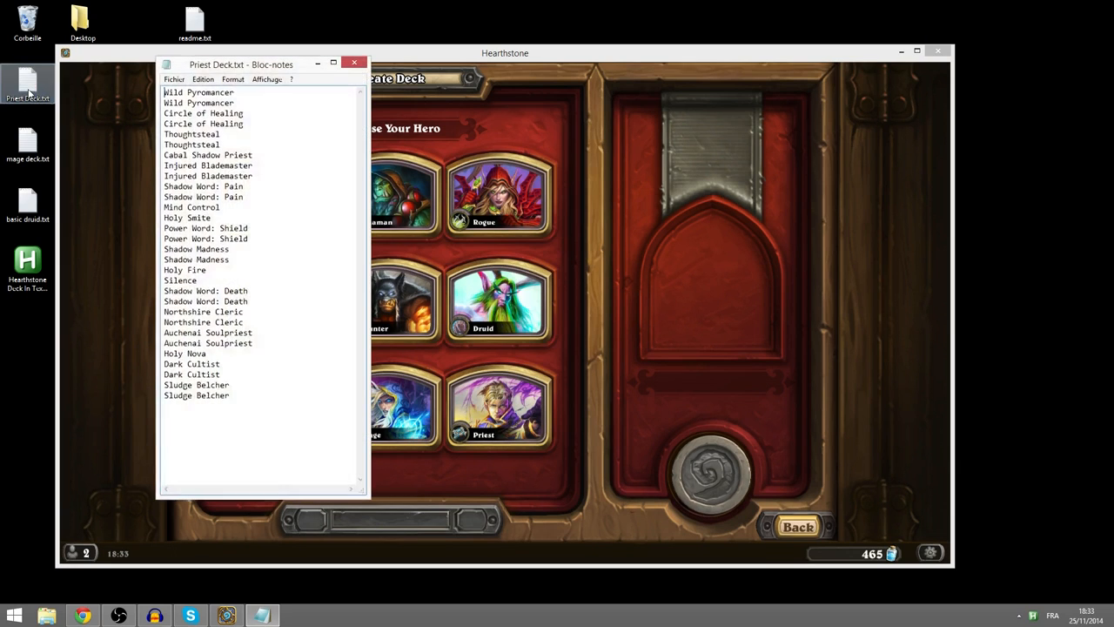
{"action": "left_click_drag", "start_coordinate": [165, 134], "coordinate": [231, 384]}
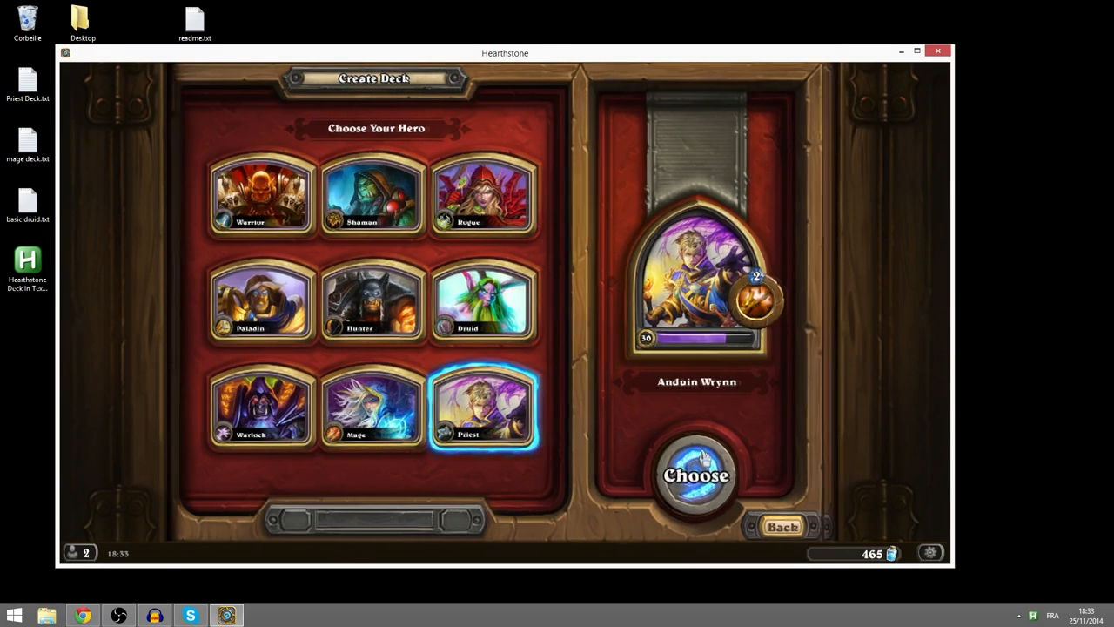
{"action": "left_click", "coordinate": [697, 475]}
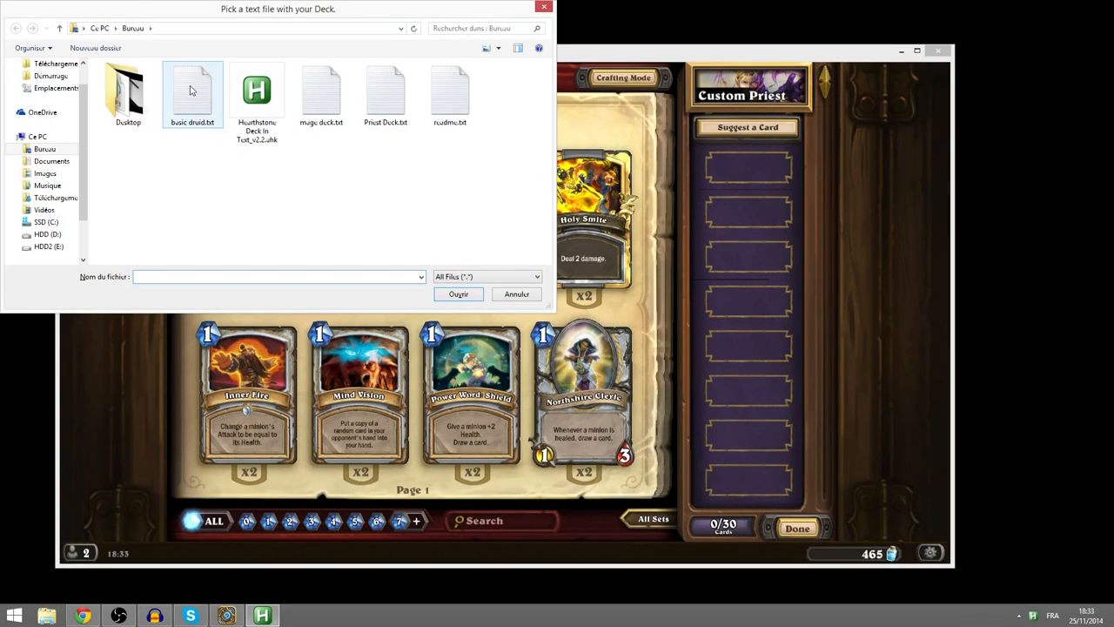
{"action": "left_click", "coordinate": [386, 92]}
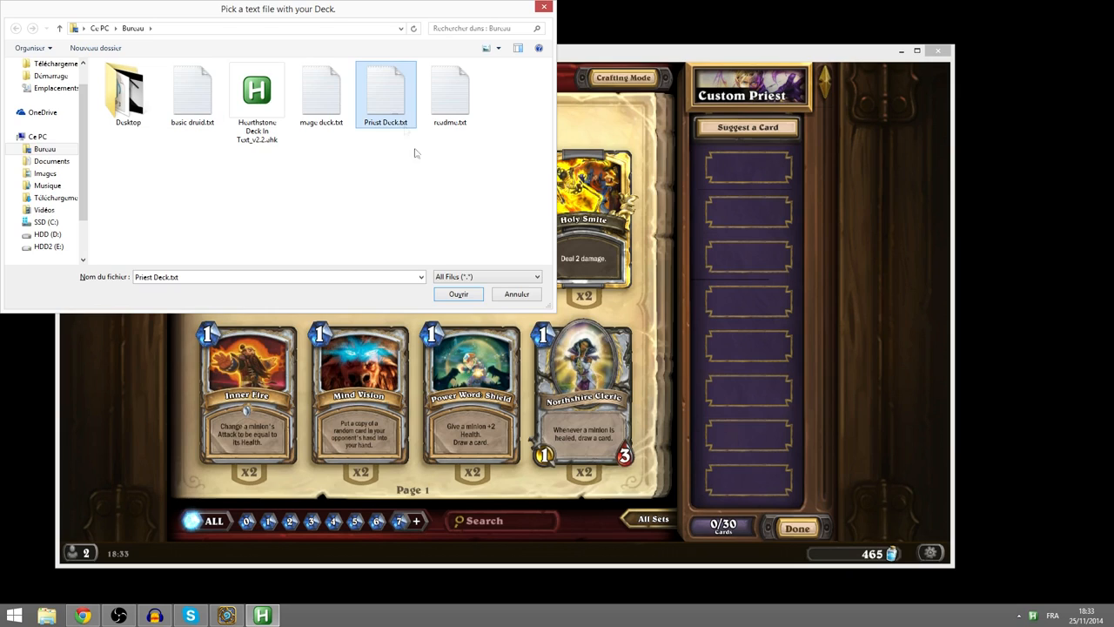
{"action": "left_click", "coordinate": [458, 294]}
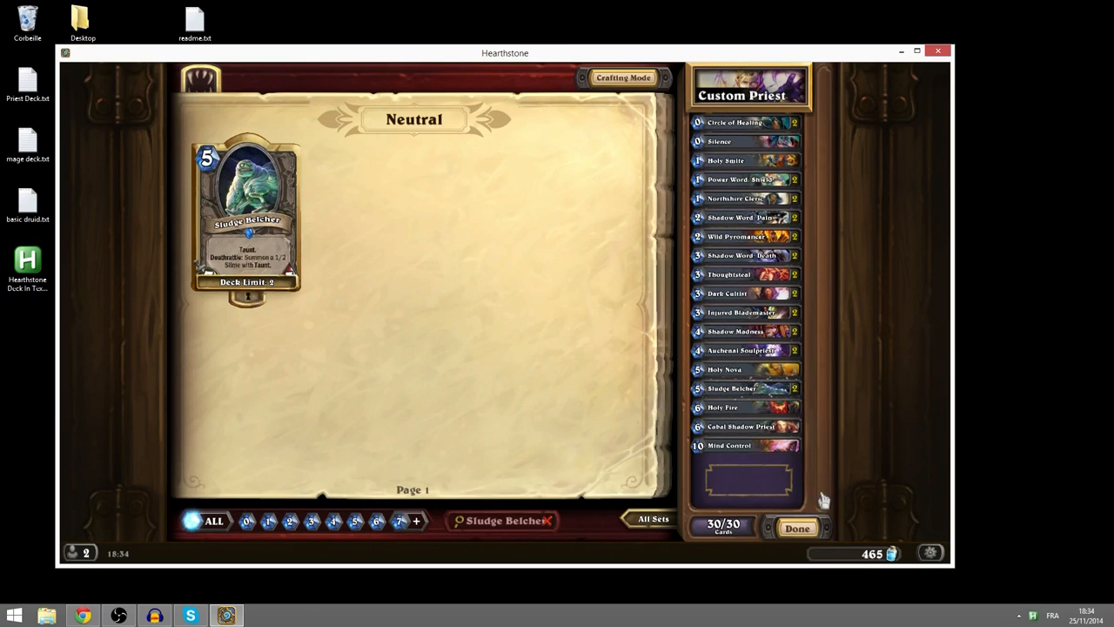
{"action": "left_click", "coordinate": [797, 528]}
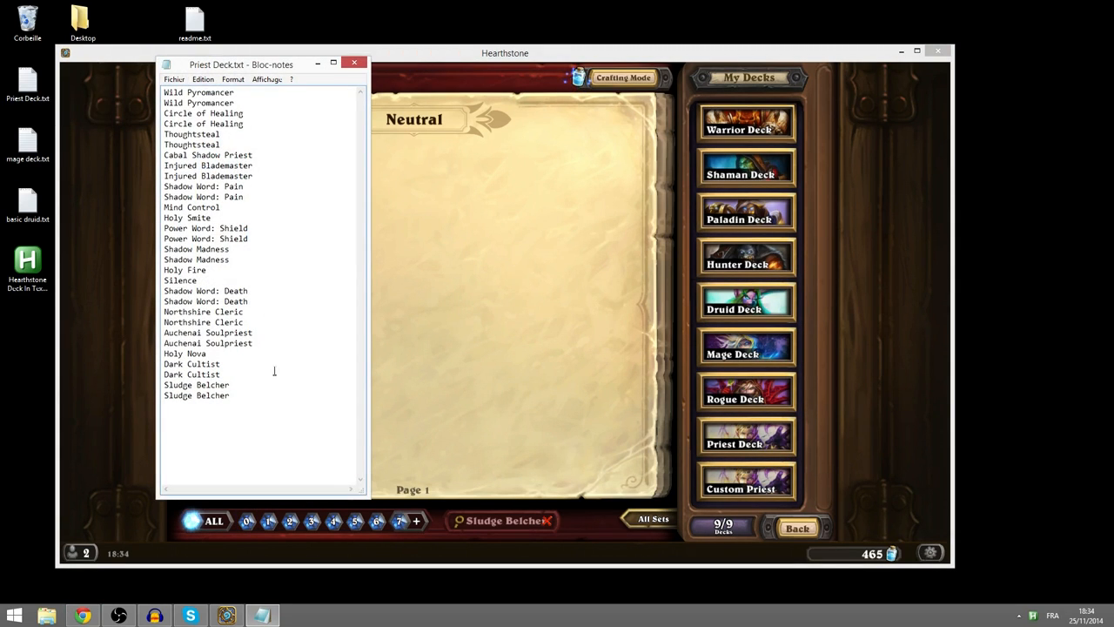
{"action": "left_click", "coordinate": [354, 63]}
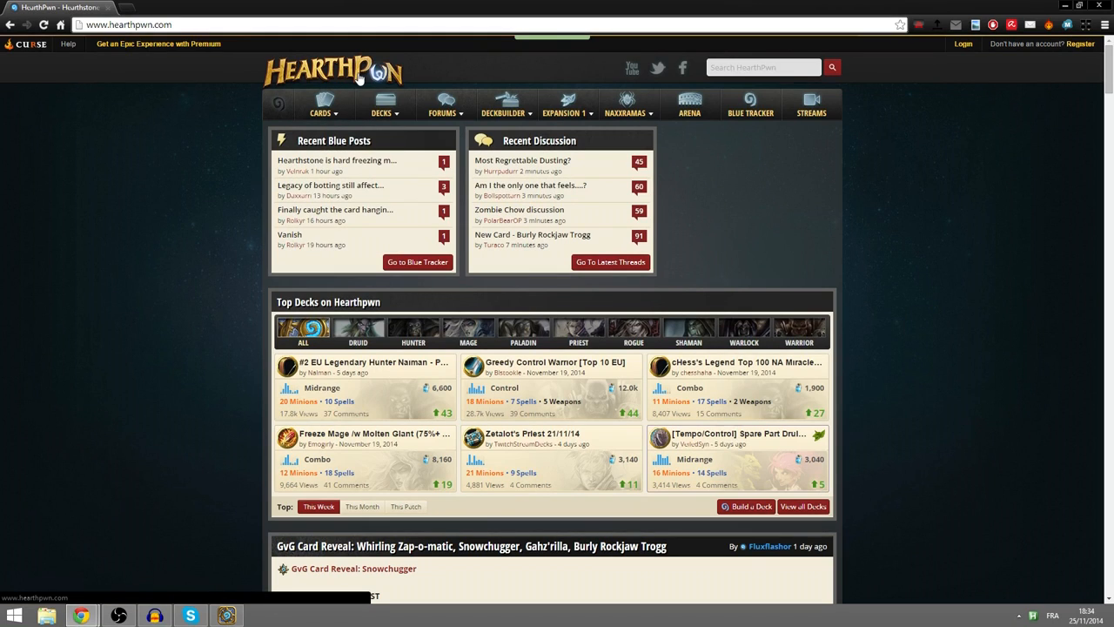
{"action": "mouse_move", "coordinate": [502, 87]}
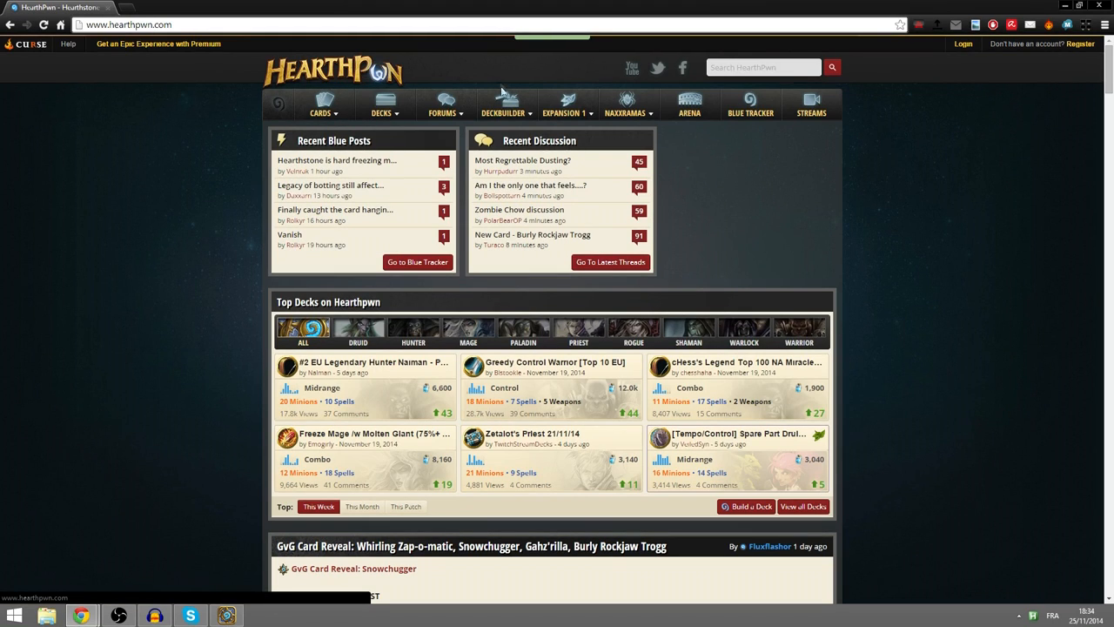
Step: Filter HearthPwn Mage decks by 'basic' and open Basic Mage in the deck builder
{"action": "left_click", "coordinate": [504, 112]}
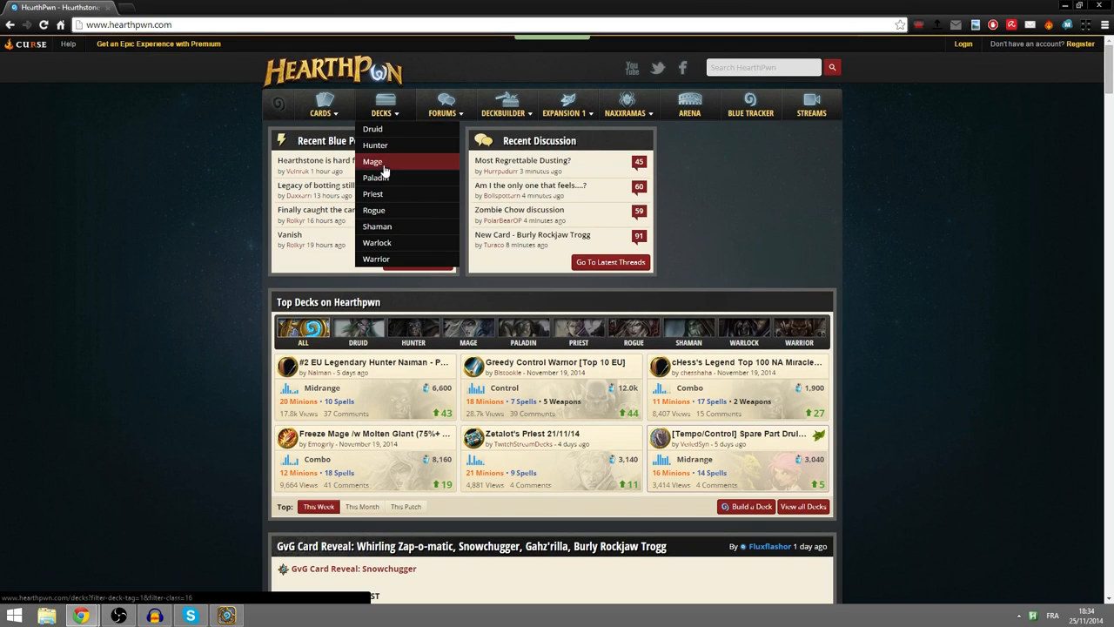
{"action": "left_click", "coordinate": [372, 161]}
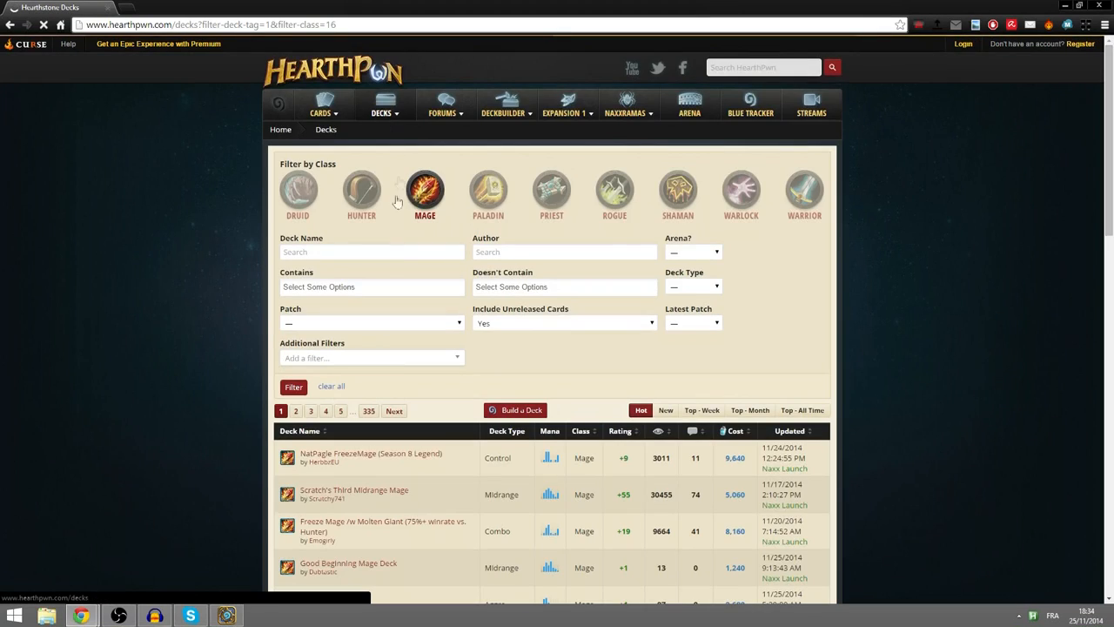
{"action": "scroll", "scroll_direction": "down", "scroll_amount": 3}
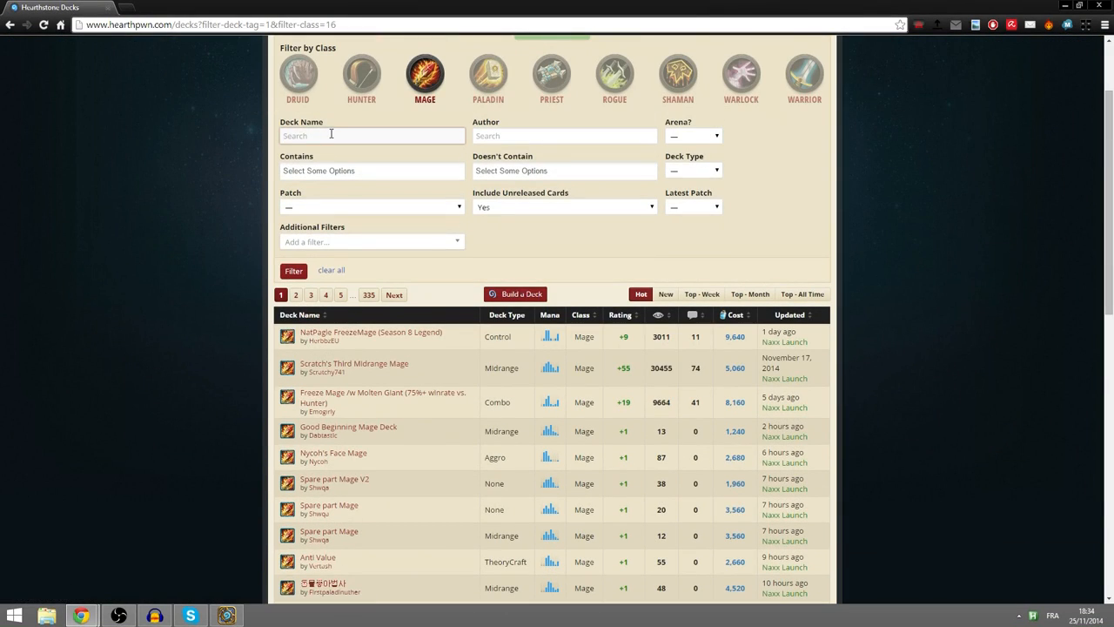
{"action": "type", "text": "basic"}
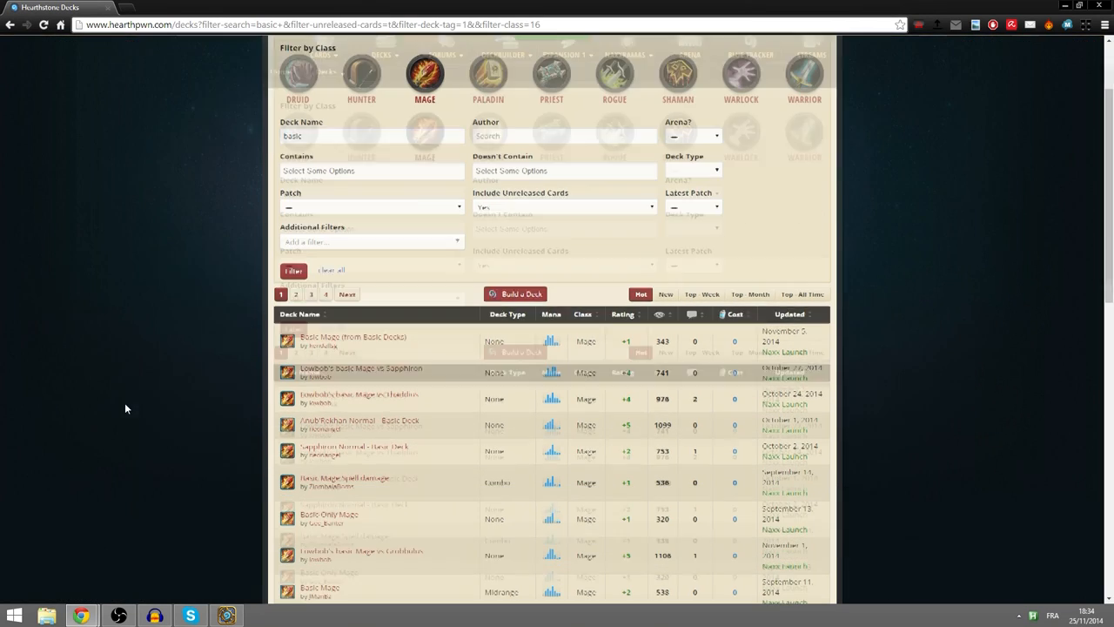
{"action": "left_click", "coordinate": [353, 337]}
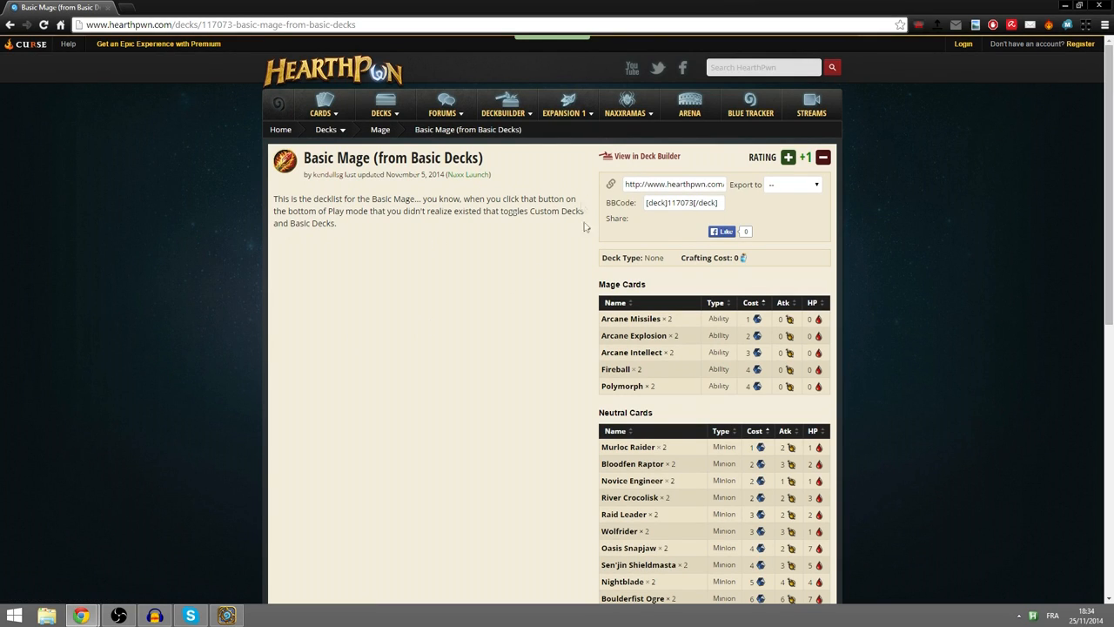
{"action": "mouse_move", "coordinate": [623, 155]}
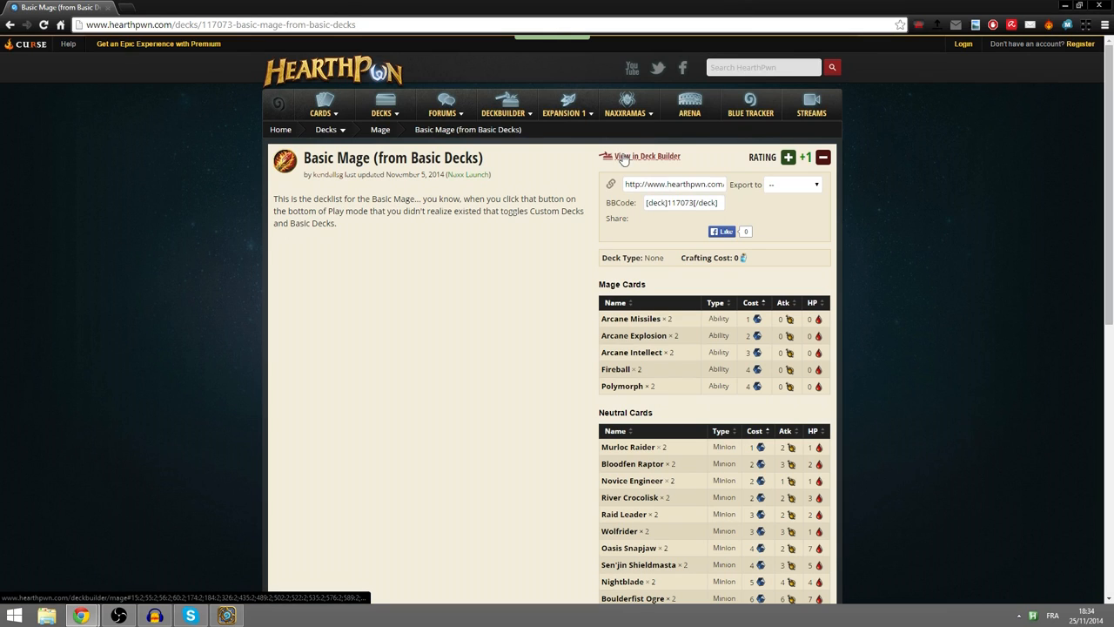
{"action": "left_click", "coordinate": [647, 156]}
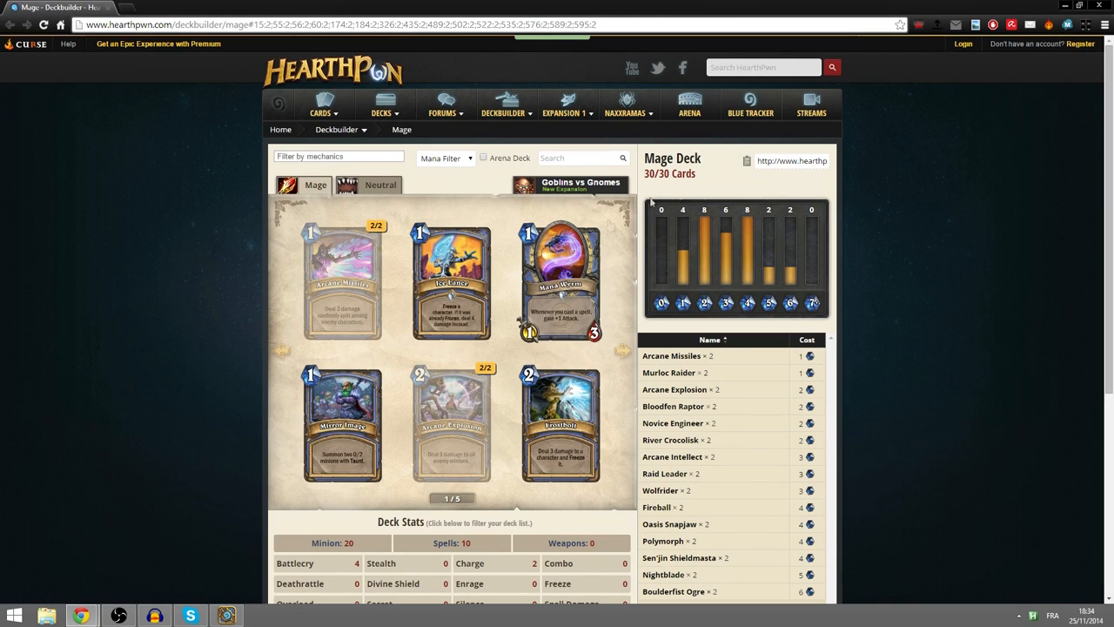
Step: Run the script on the deck builder page and save the list as mage basic.txt
{"action": "scroll", "scroll_direction": "down", "scroll_amount": 3}
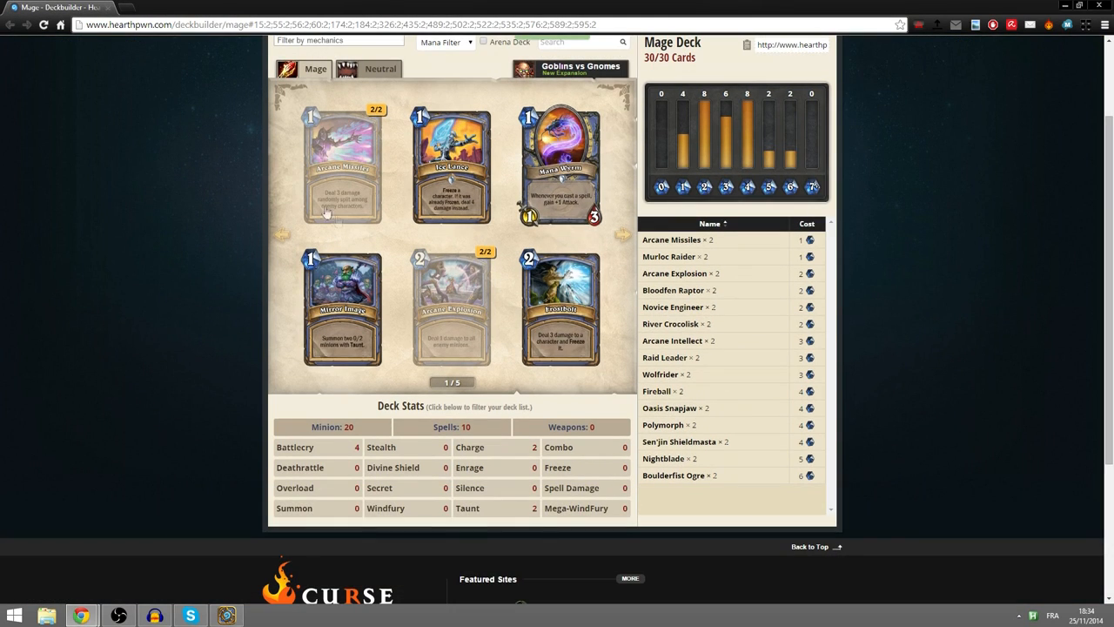
{"action": "scroll", "scroll_direction": "up", "scroll_amount": 3}
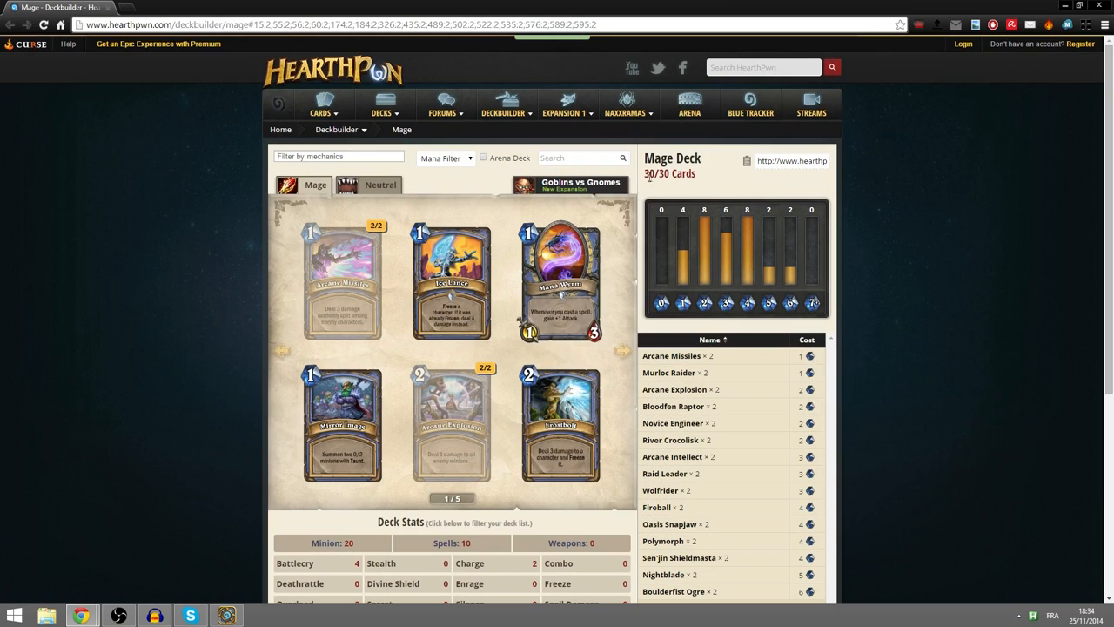
{"action": "left_click", "coordinate": [348, 24]}
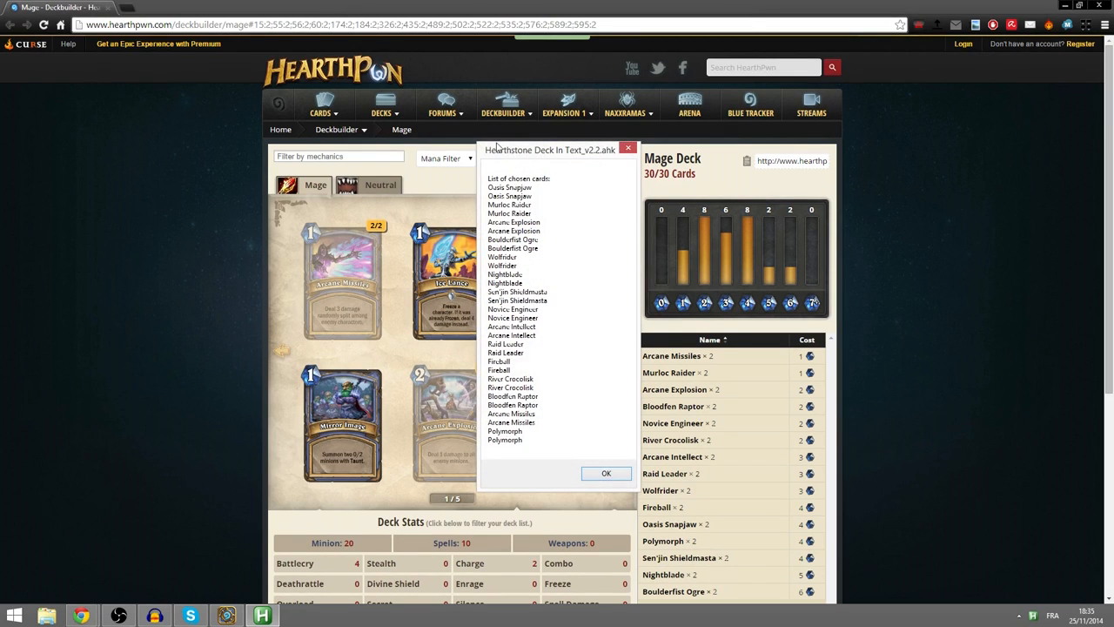
{"action": "left_click", "coordinate": [606, 473]}
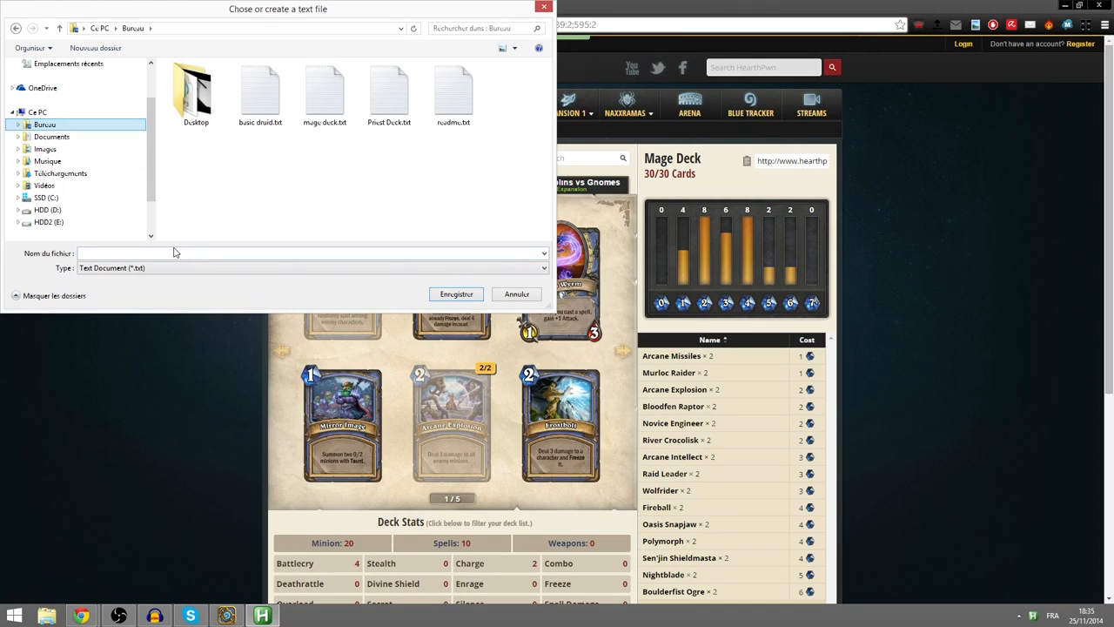
{"action": "type", "text": "m"}
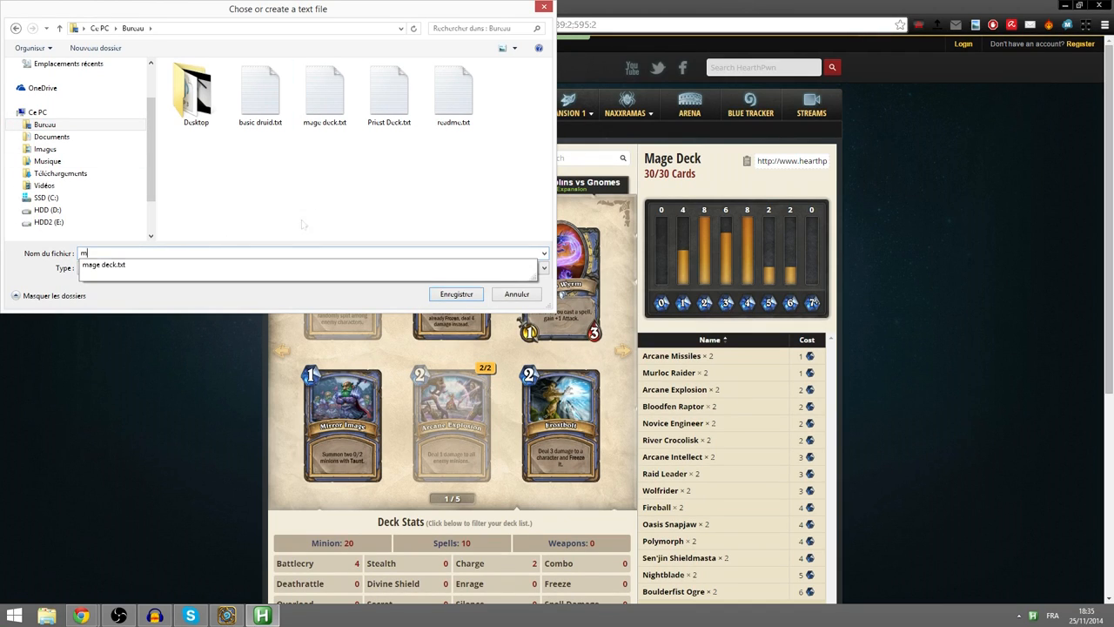
{"action": "left_click", "coordinate": [516, 293]}
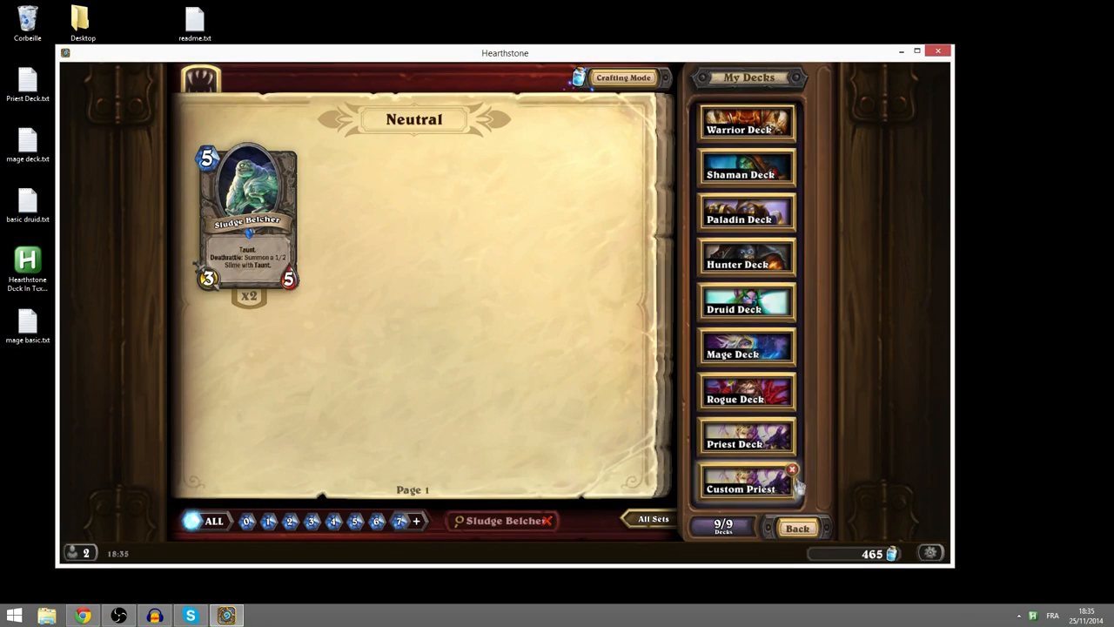
Step: Load mage basic.txt into a Custom Mage deck and confirm deleting the old deck
{"action": "left_click", "coordinate": [792, 469]}
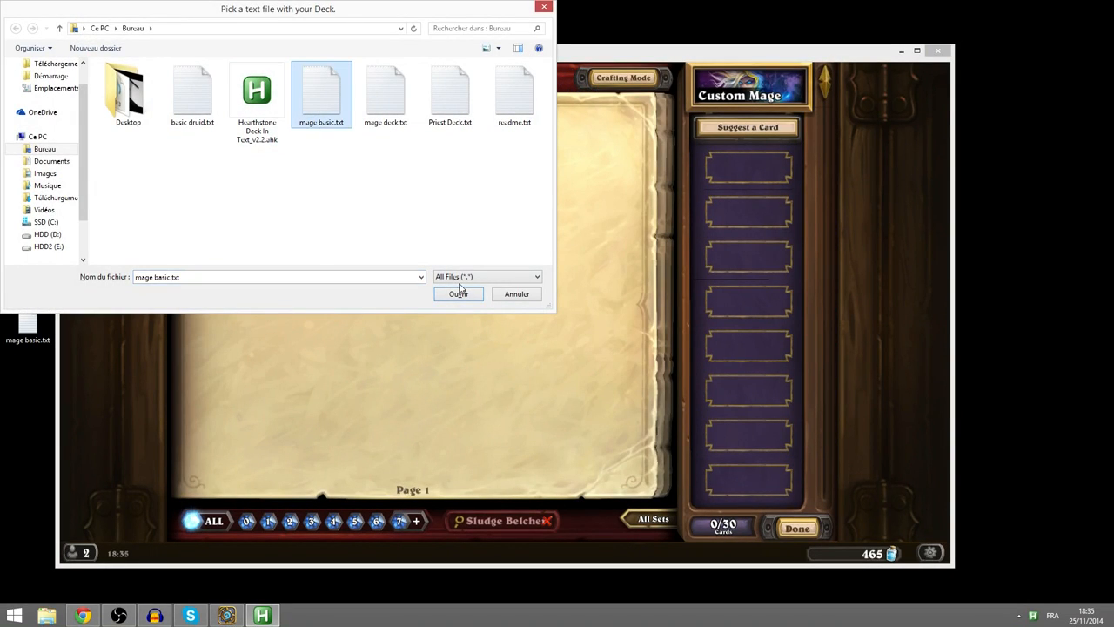
{"action": "left_click", "coordinate": [457, 293]}
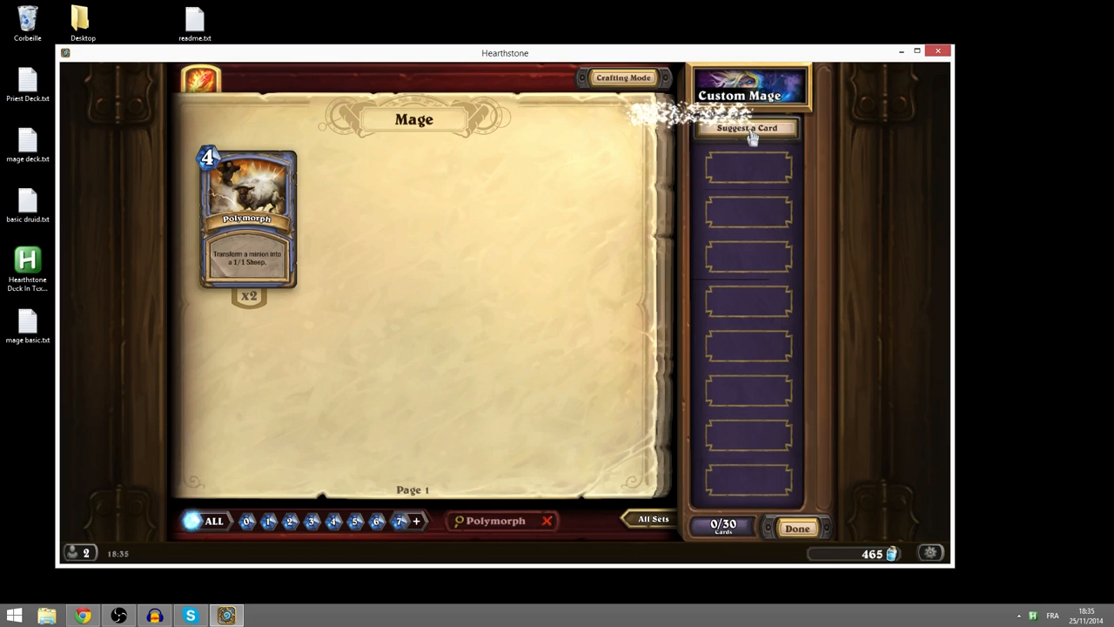
{"action": "left_click", "coordinate": [796, 528]}
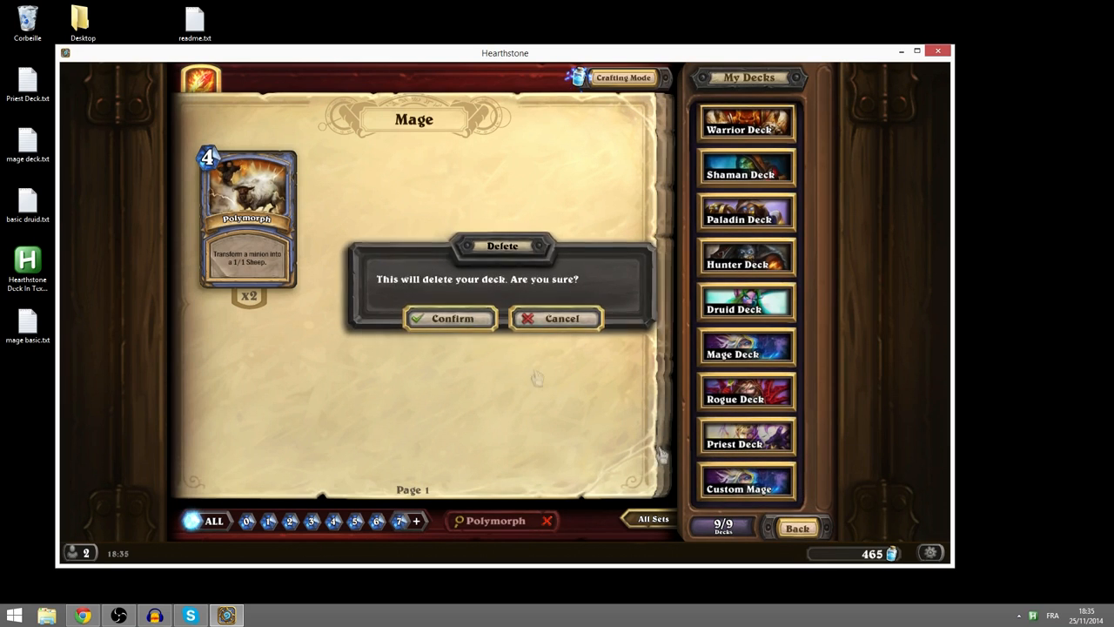
{"action": "left_click", "coordinate": [451, 318]}
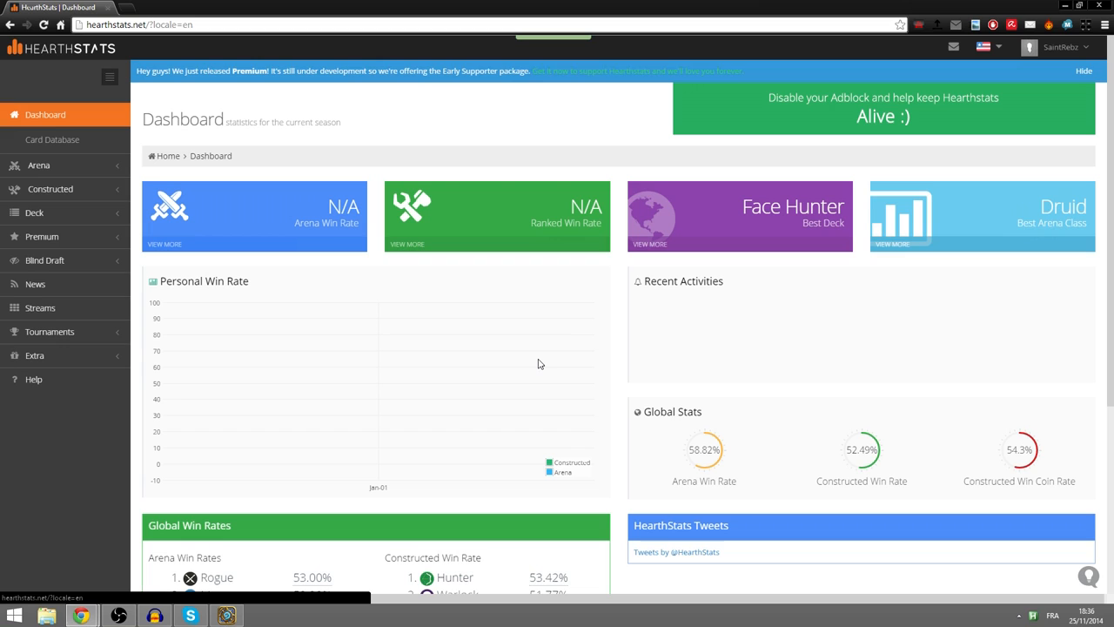
{"action": "mouse_move", "coordinate": [633, 354]}
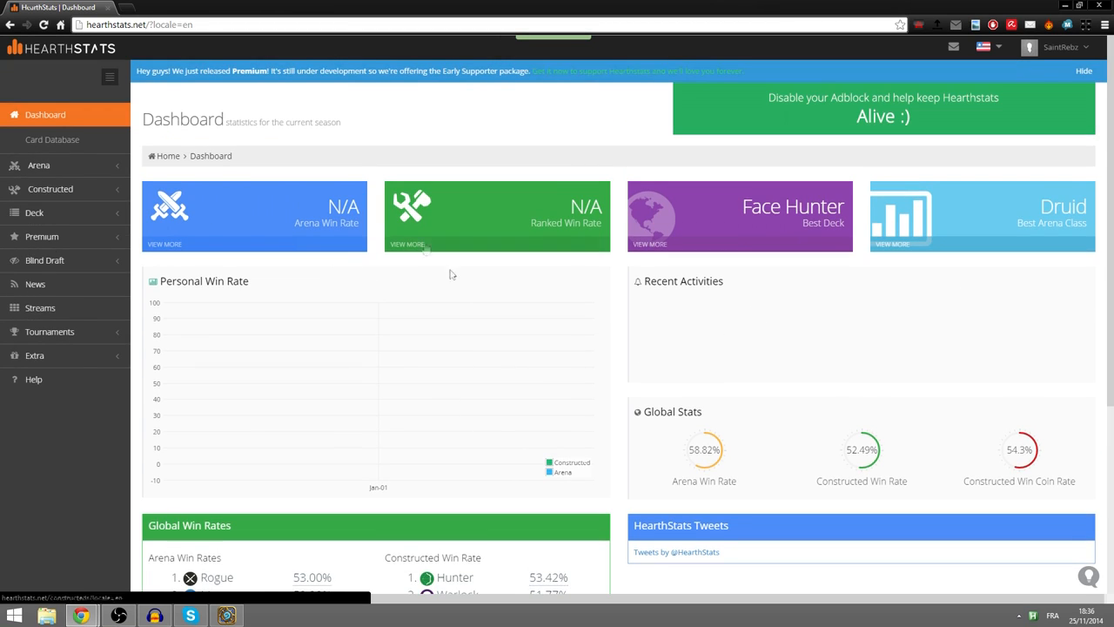
Step: Expand Deck in the HearthStats sidebar and open My Decks
{"action": "left_click", "coordinate": [34, 212]}
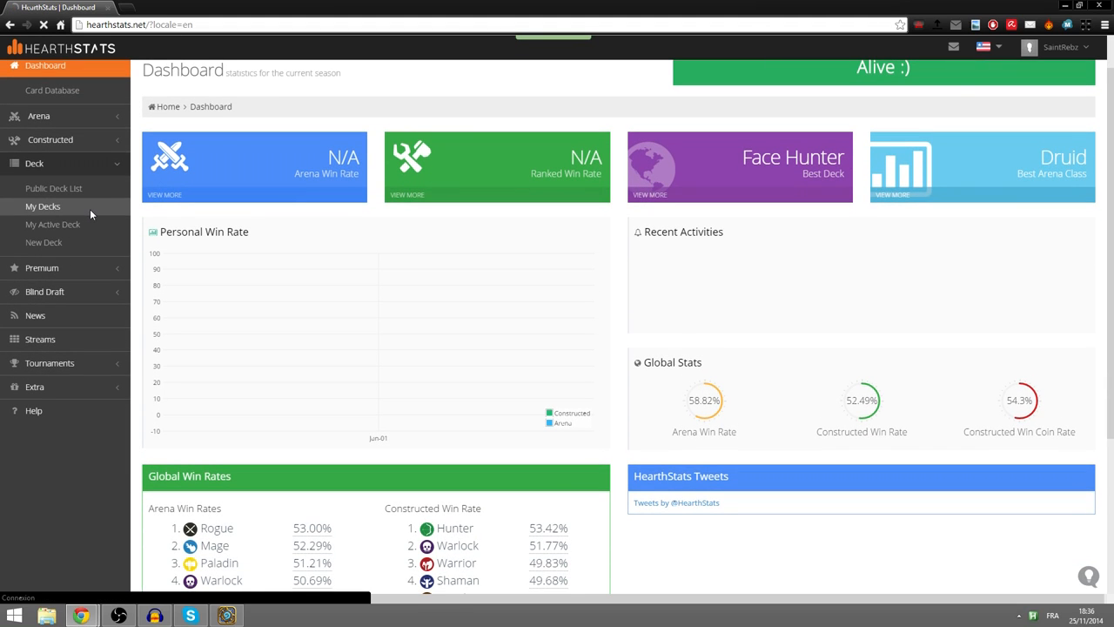
{"action": "left_click", "coordinate": [42, 206]}
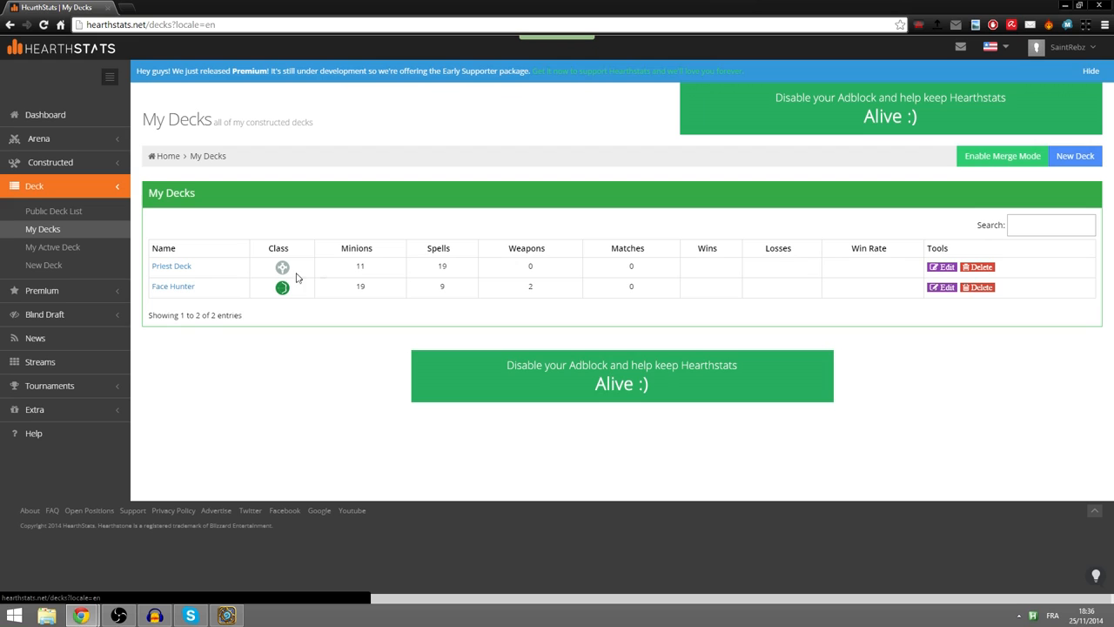
{"action": "mouse_move", "coordinate": [441, 409]}
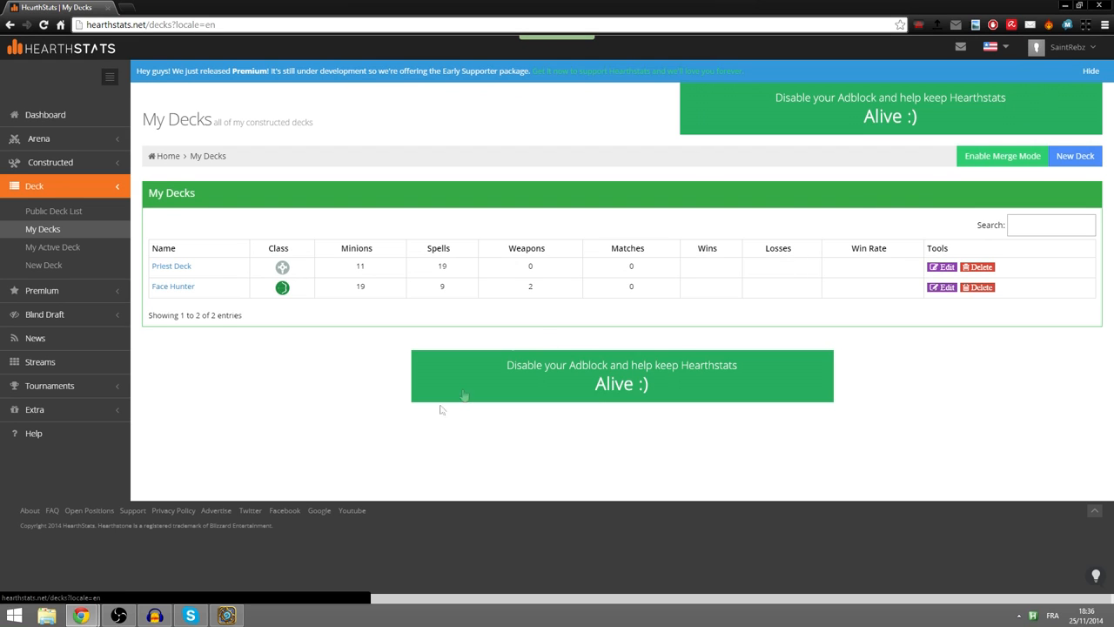
{"action": "mouse_move", "coordinate": [311, 571]}
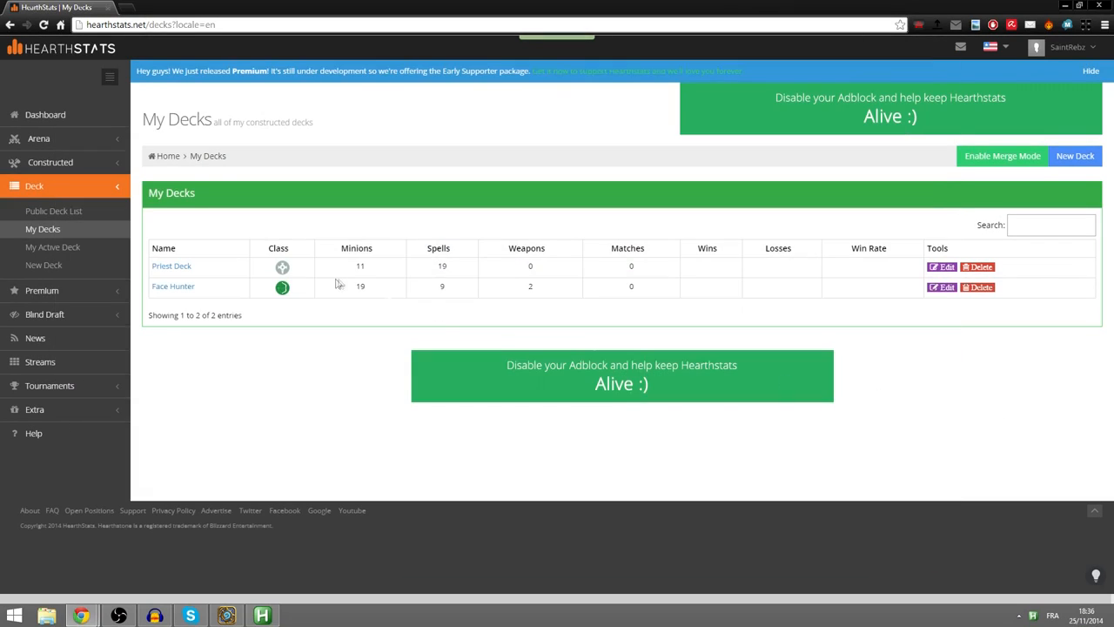
Step: Import the saved Priest Deck into the game through the script's deck chooser
{"action": "left_click", "coordinate": [261, 615]}
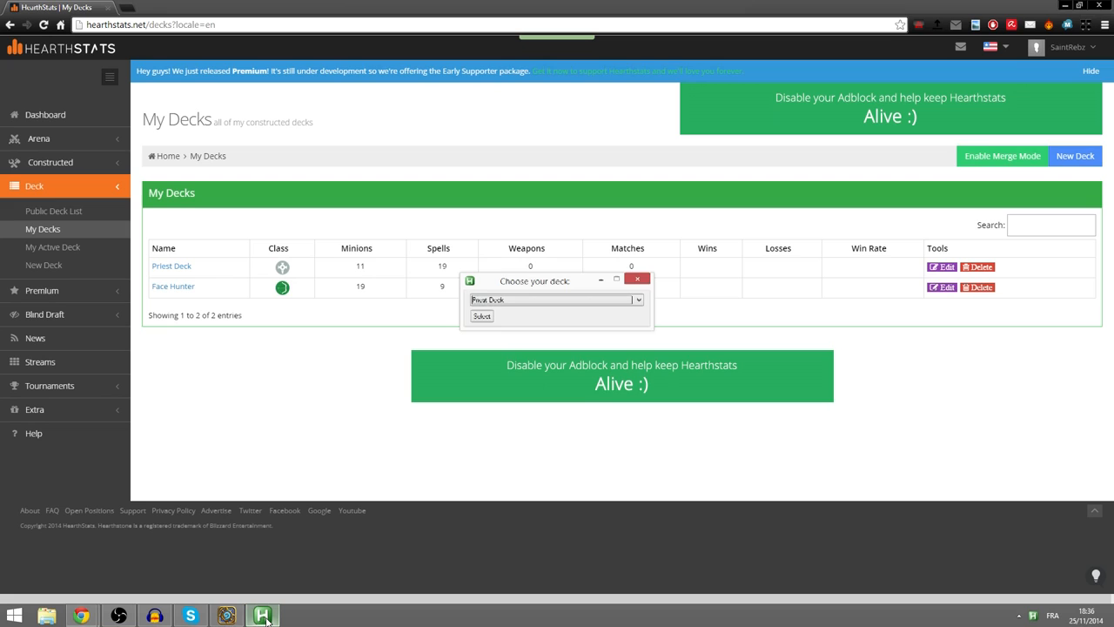
{"action": "left_click", "coordinate": [262, 616]}
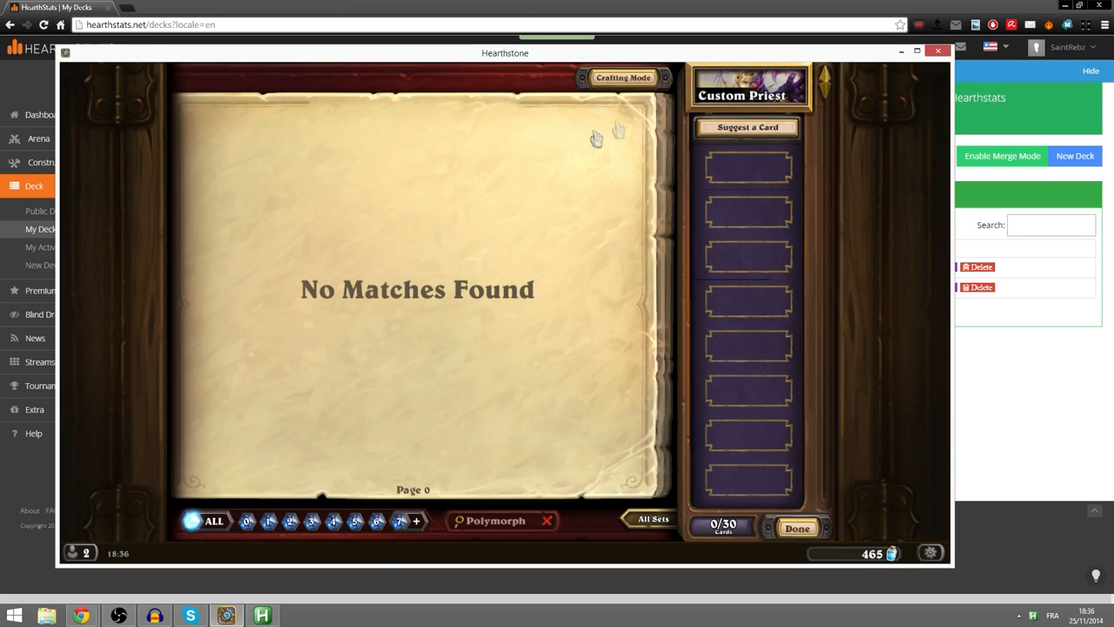
{"action": "left_click", "coordinate": [556, 300]}
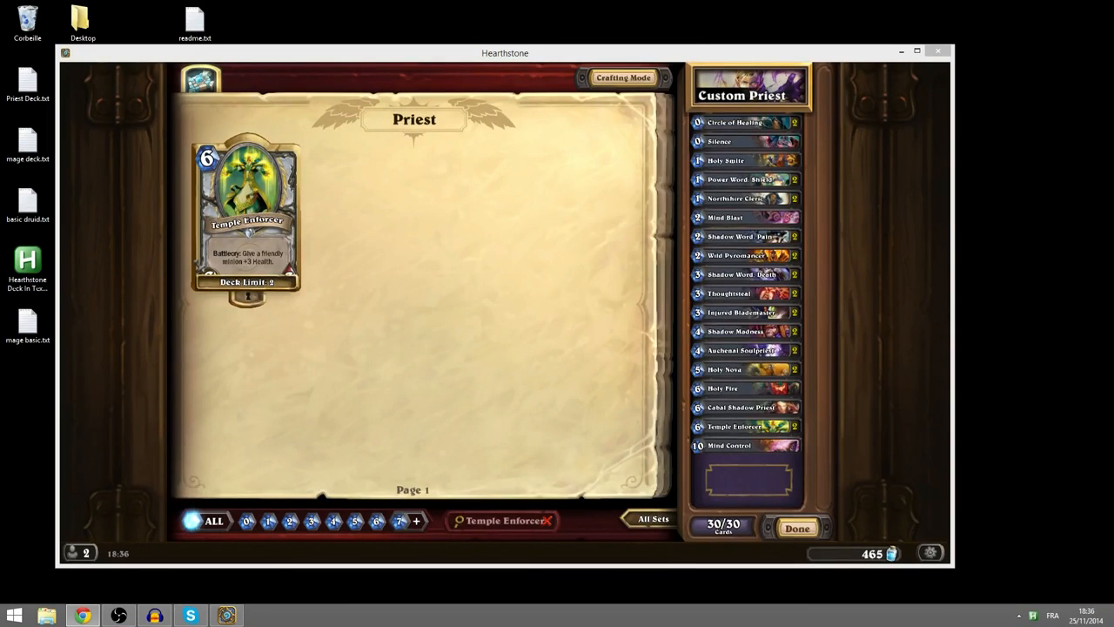
Step: Open Priest Deck.txt to compare the cards, then close it
{"action": "left_click", "coordinate": [27, 82]}
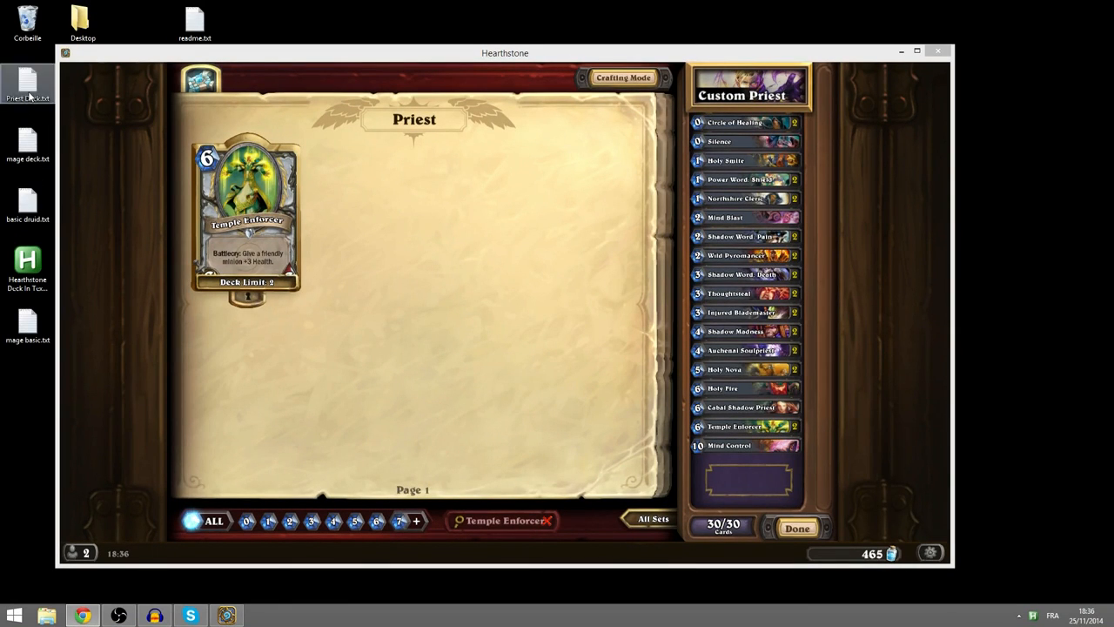
{"action": "double_click", "coordinate": [27, 83]}
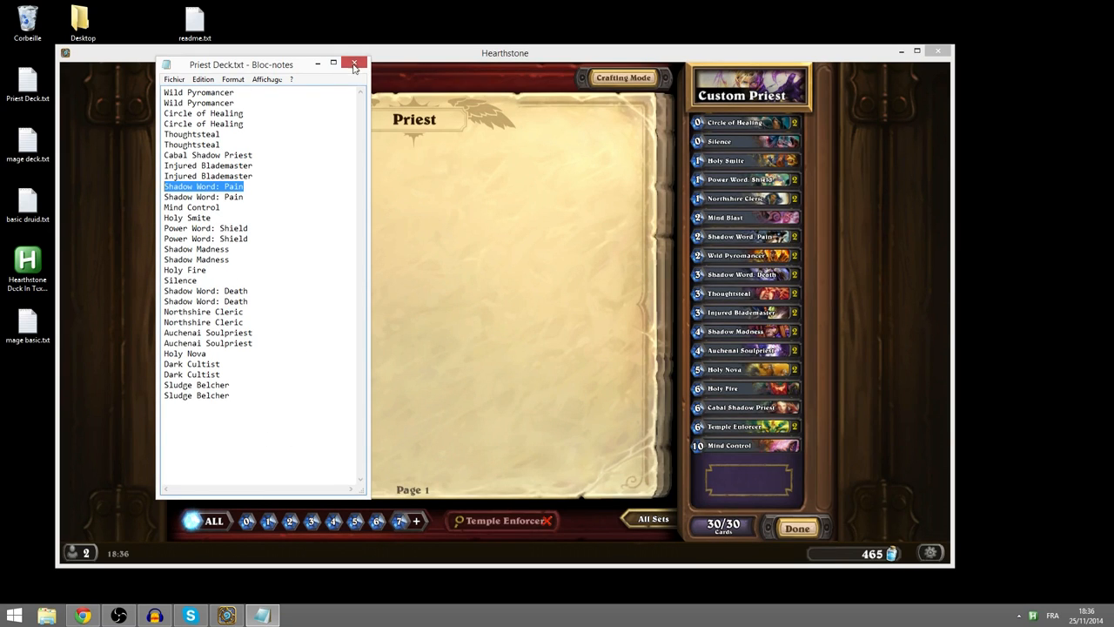
{"action": "left_click", "coordinate": [355, 64]}
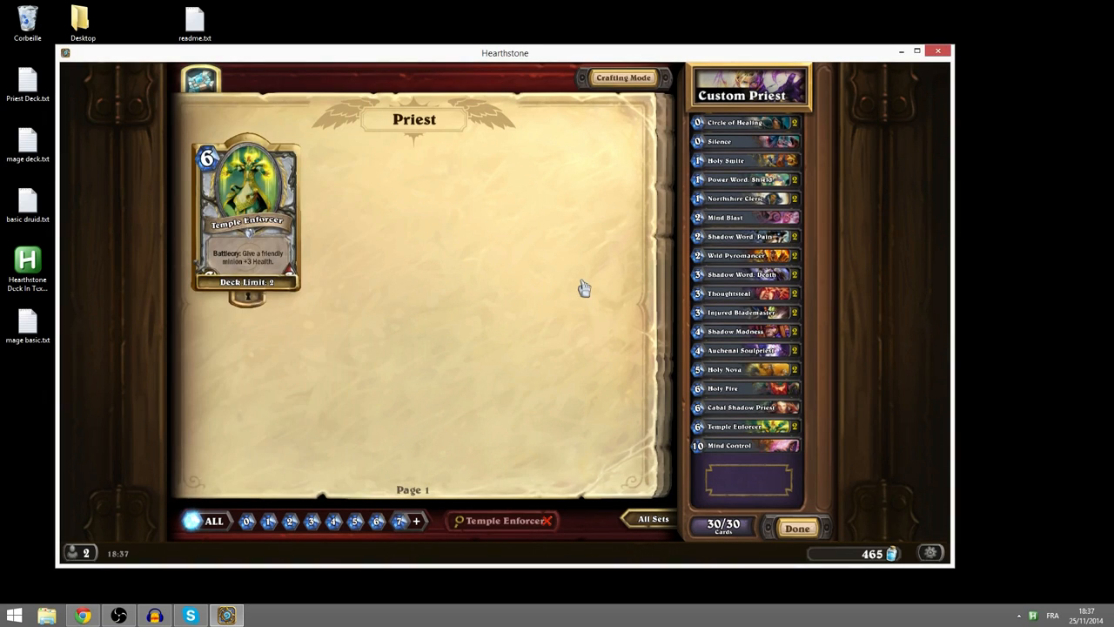
{"action": "mouse_move", "coordinate": [606, 255]}
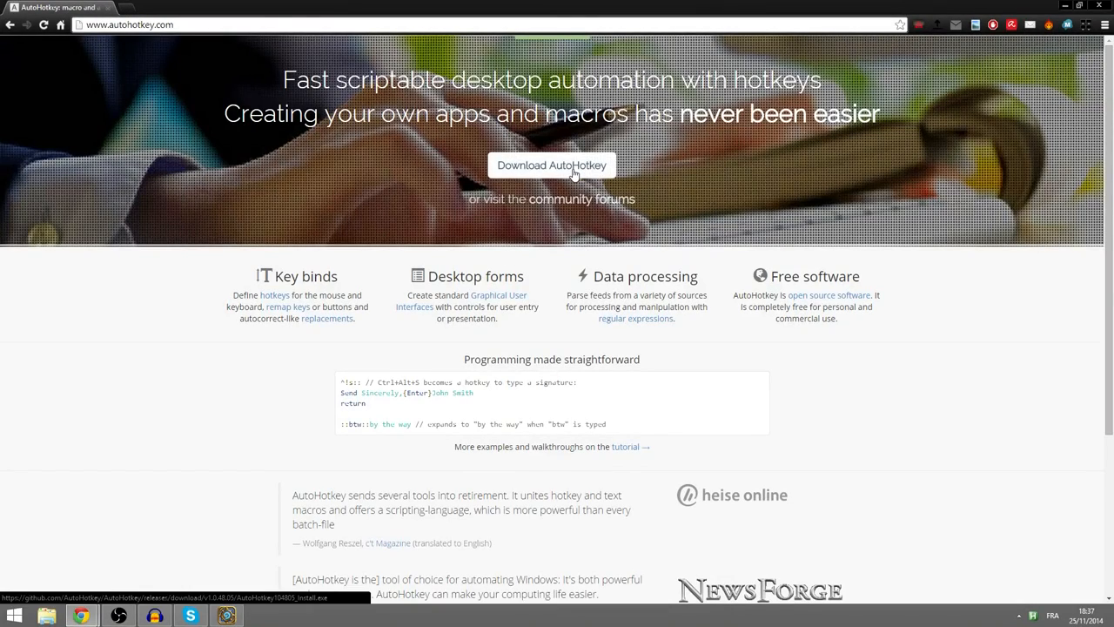
Step: Download AutoHotkey104805_Install.exe from autohotkey.com
{"action": "left_click", "coordinate": [552, 164]}
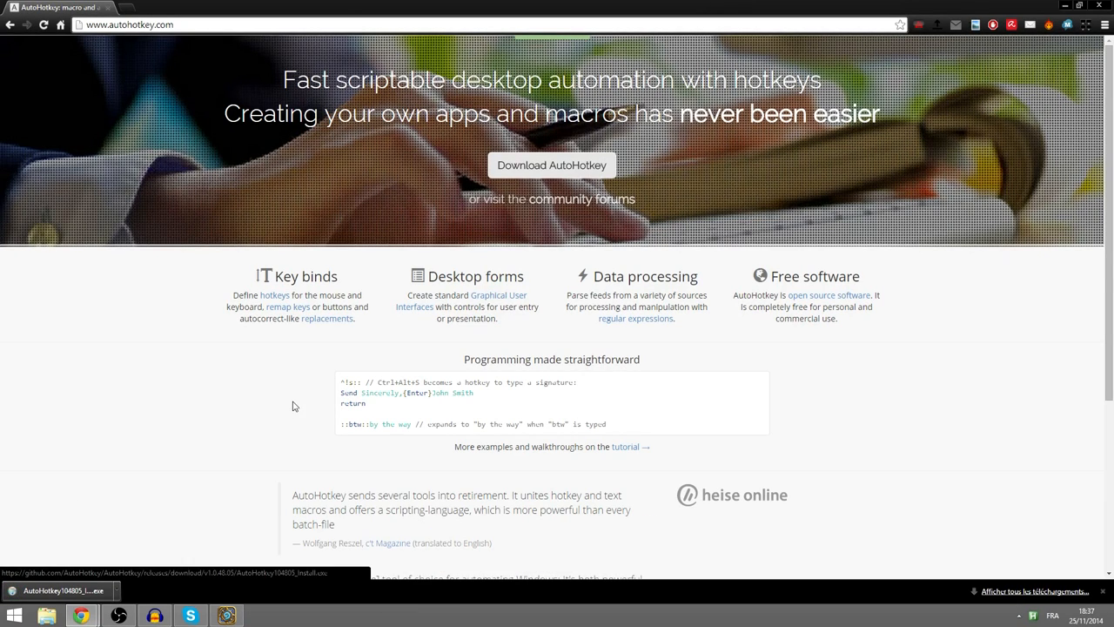
{"action": "scroll", "scroll_direction": "down", "scroll_amount": 3}
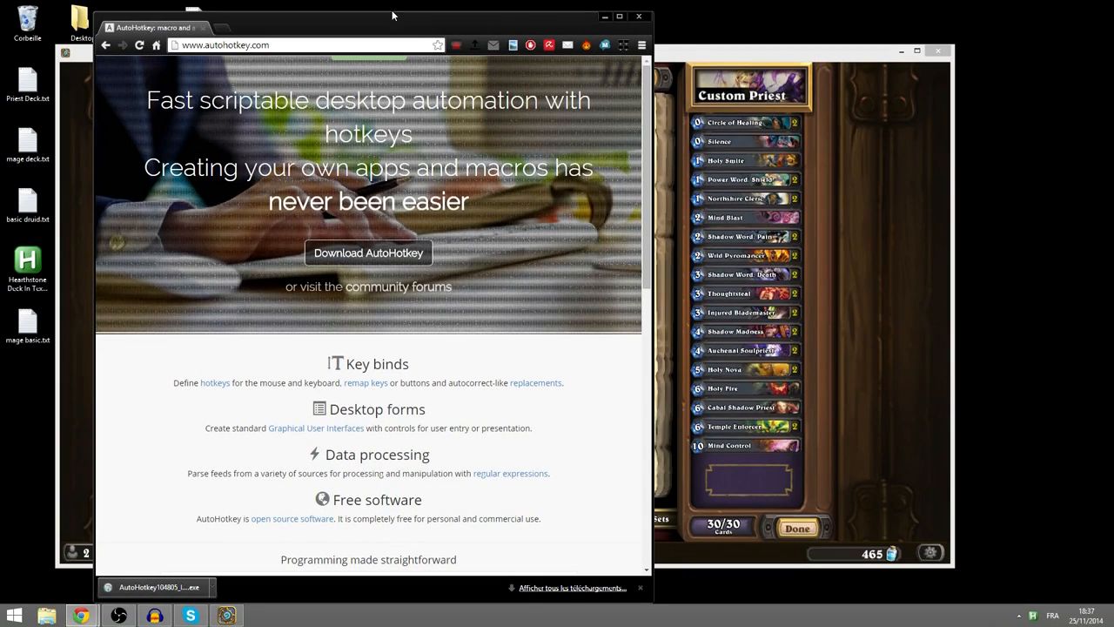
{"action": "mouse_move", "coordinate": [822, 292]}
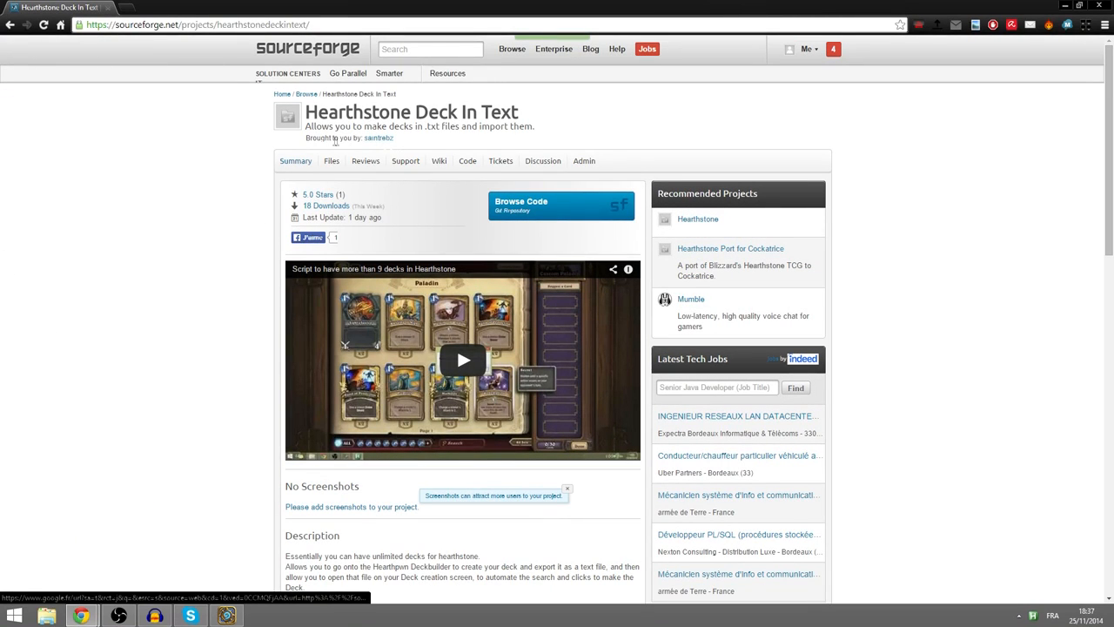
{"action": "mouse_move", "coordinate": [341, 174]}
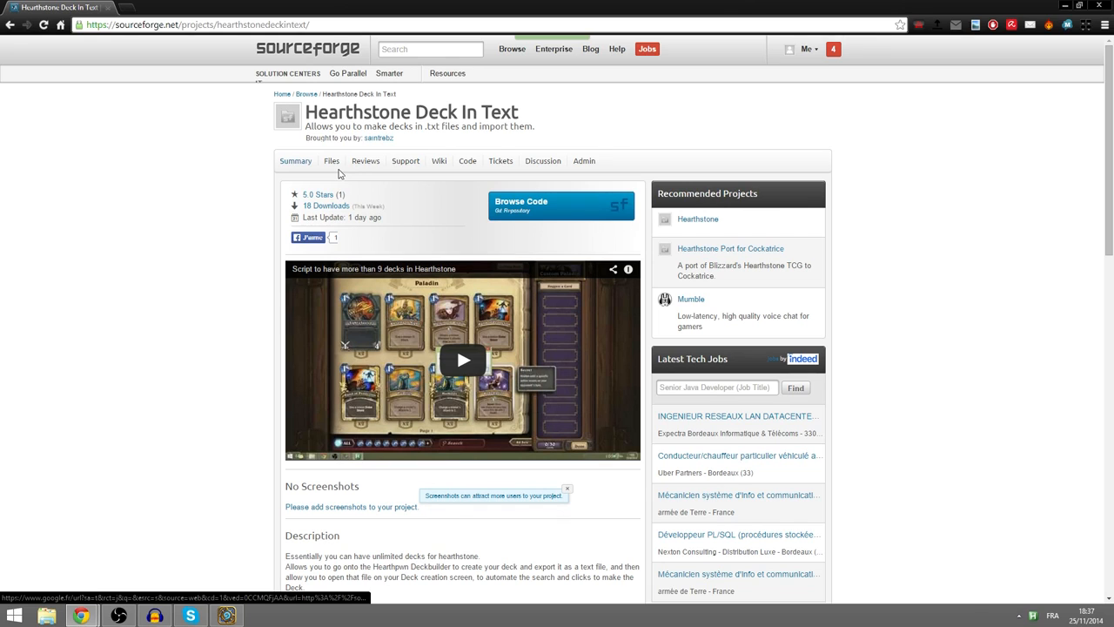
Step: Review the project's file list and readme down to the source code link
{"action": "left_click", "coordinate": [330, 160]}
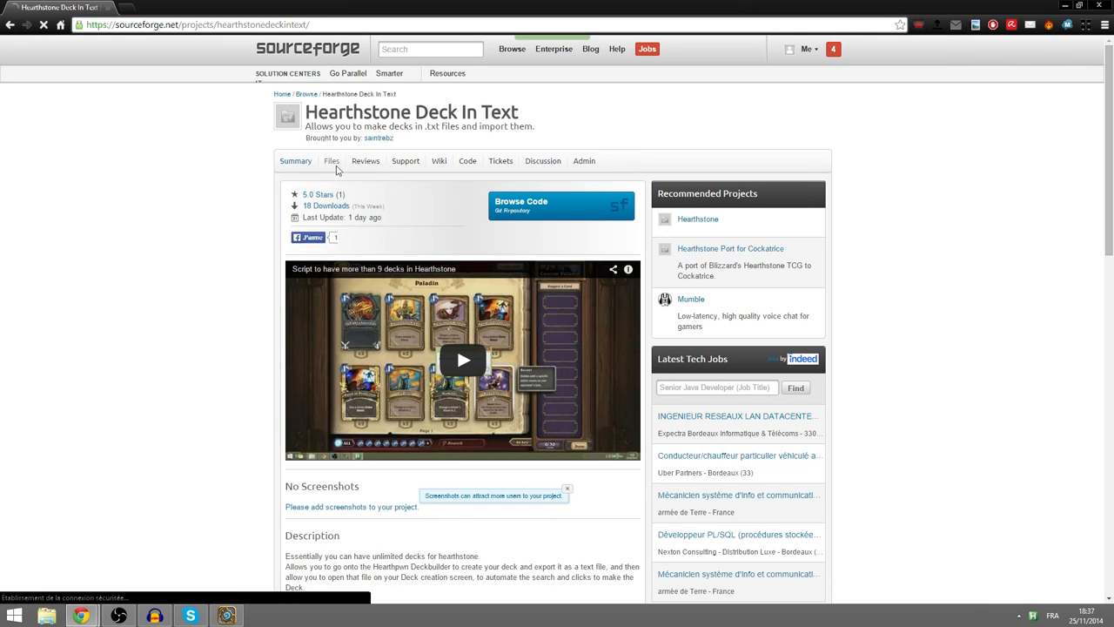
{"action": "left_click", "coordinate": [331, 160]}
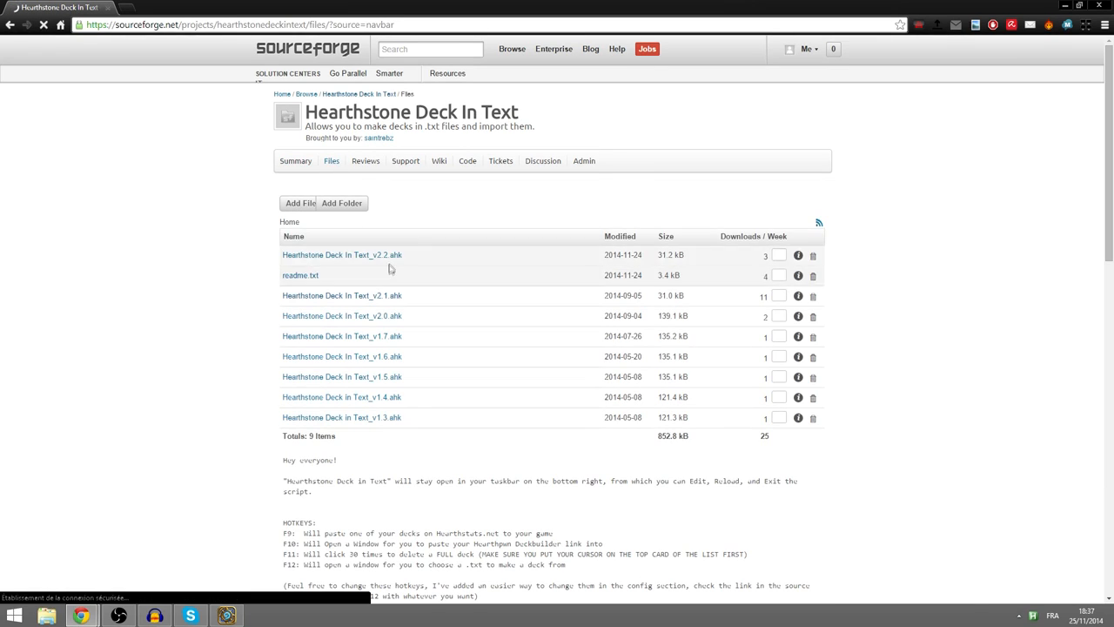
{"action": "scroll", "scroll_direction": "down", "scroll_amount": 3}
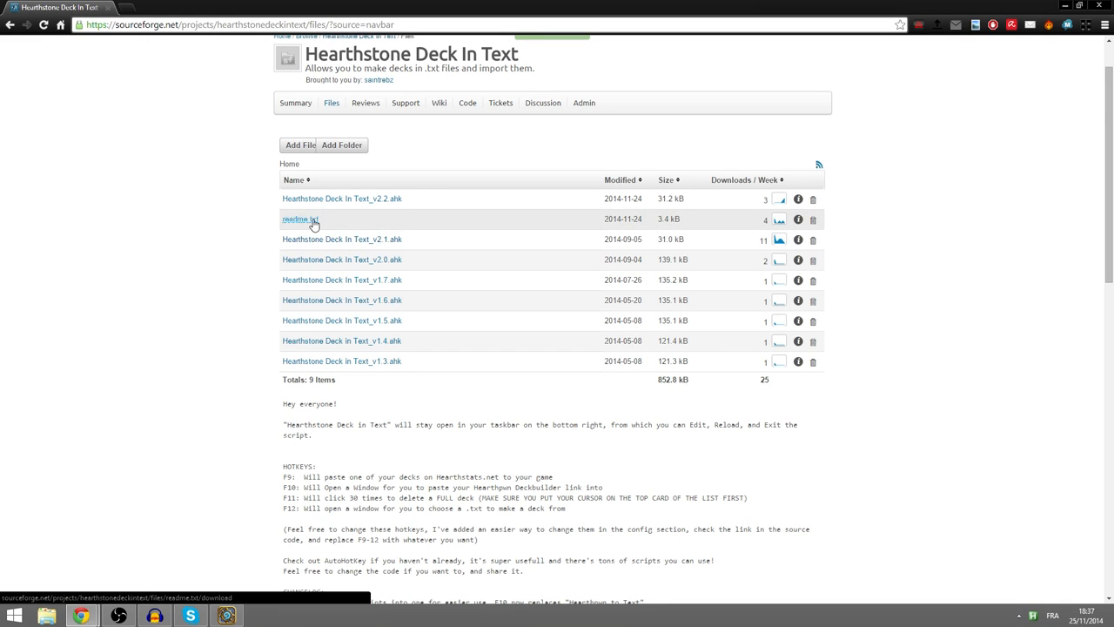
{"action": "scroll", "scroll_direction": "down", "scroll_amount": 3}
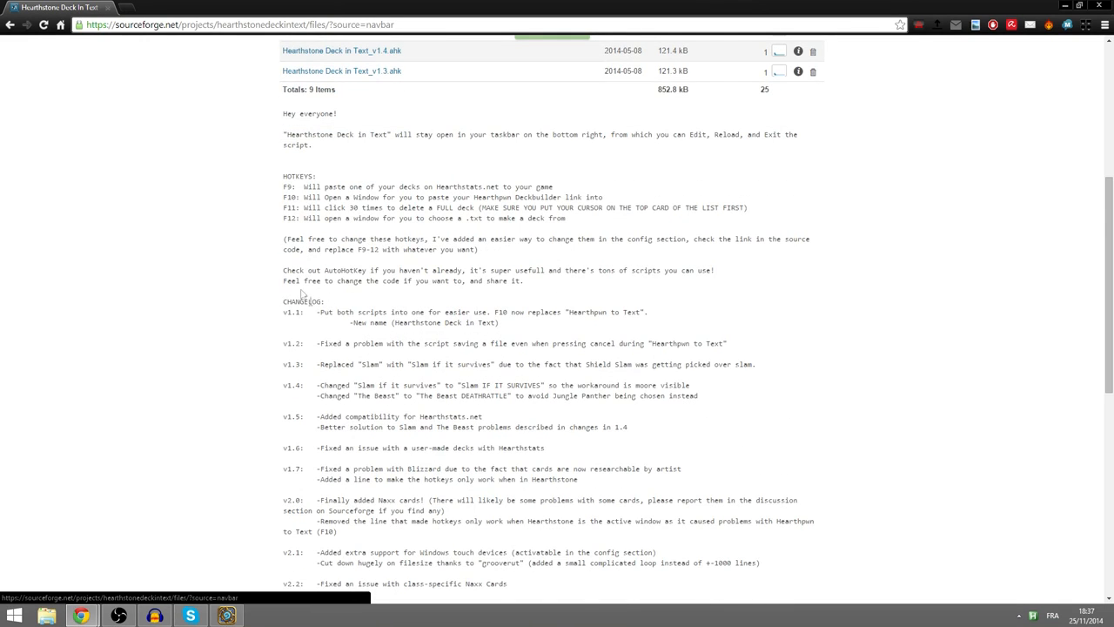
{"action": "scroll", "scroll_direction": "down", "scroll_amount": 3}
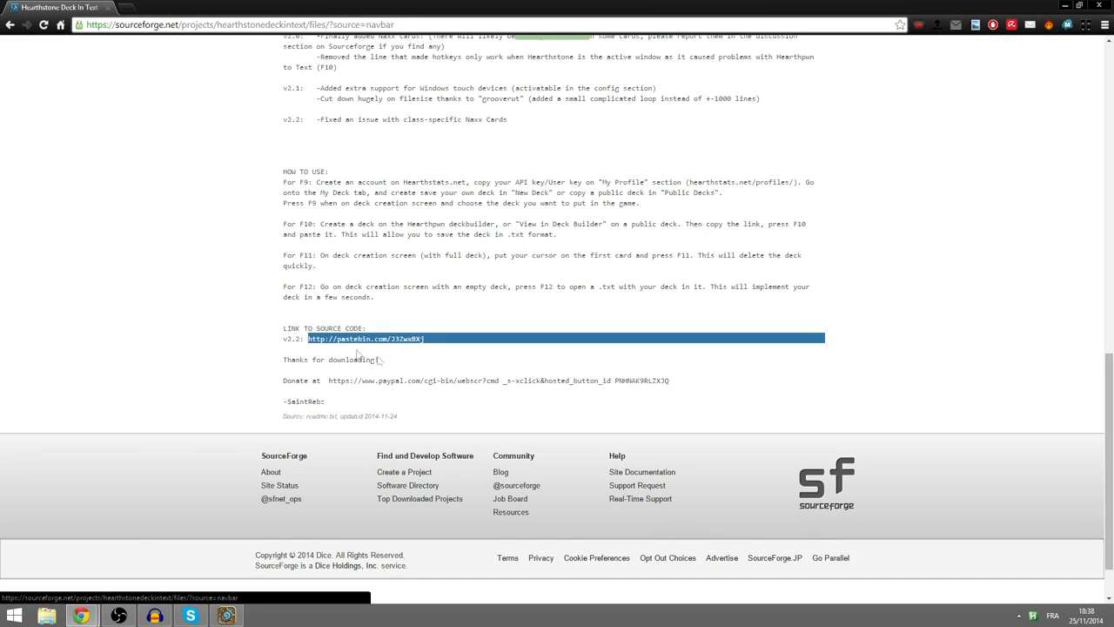
{"action": "scroll", "scroll_direction": "up", "scroll_amount": 3}
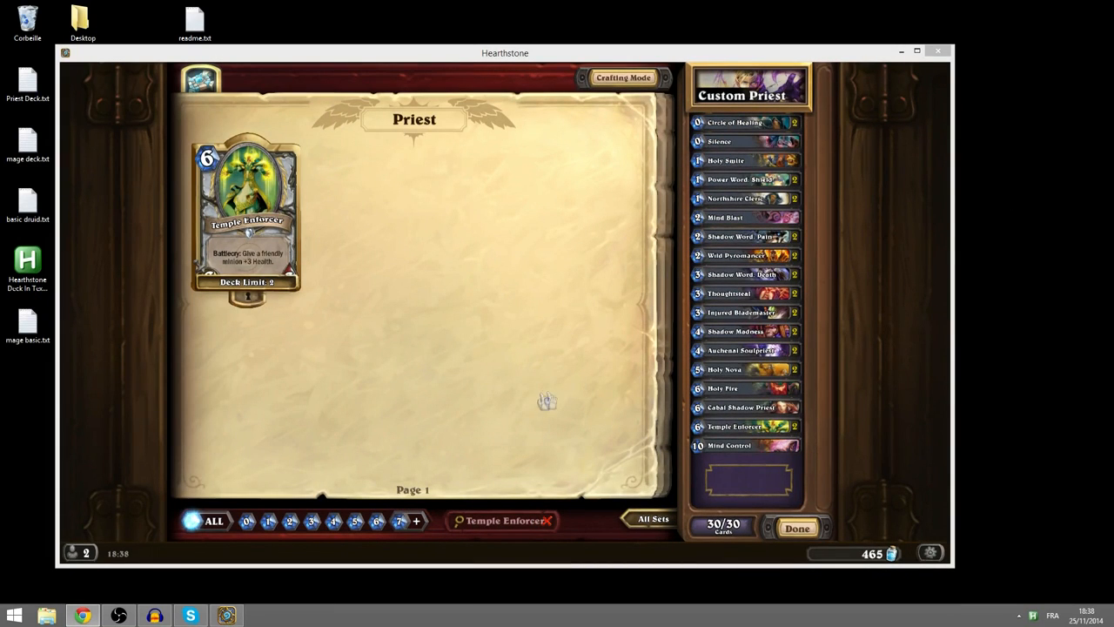
Step: Open the desktop Hearthstone Deck In Text script with Edit with Notepad++
{"action": "left_click", "coordinate": [28, 268]}
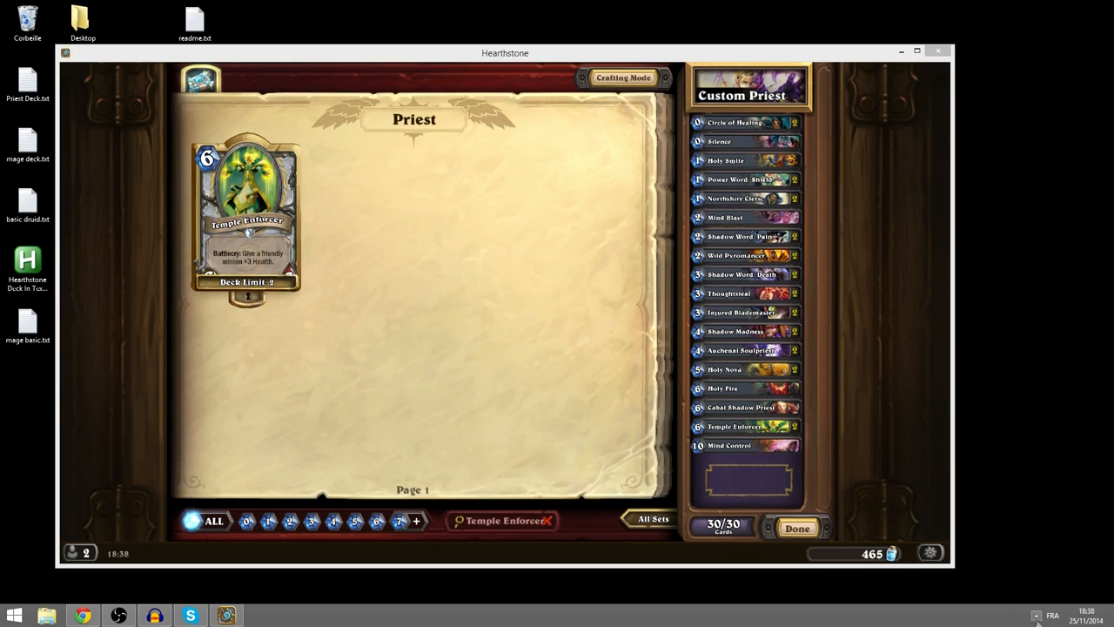
{"action": "right_click", "coordinate": [27, 261]}
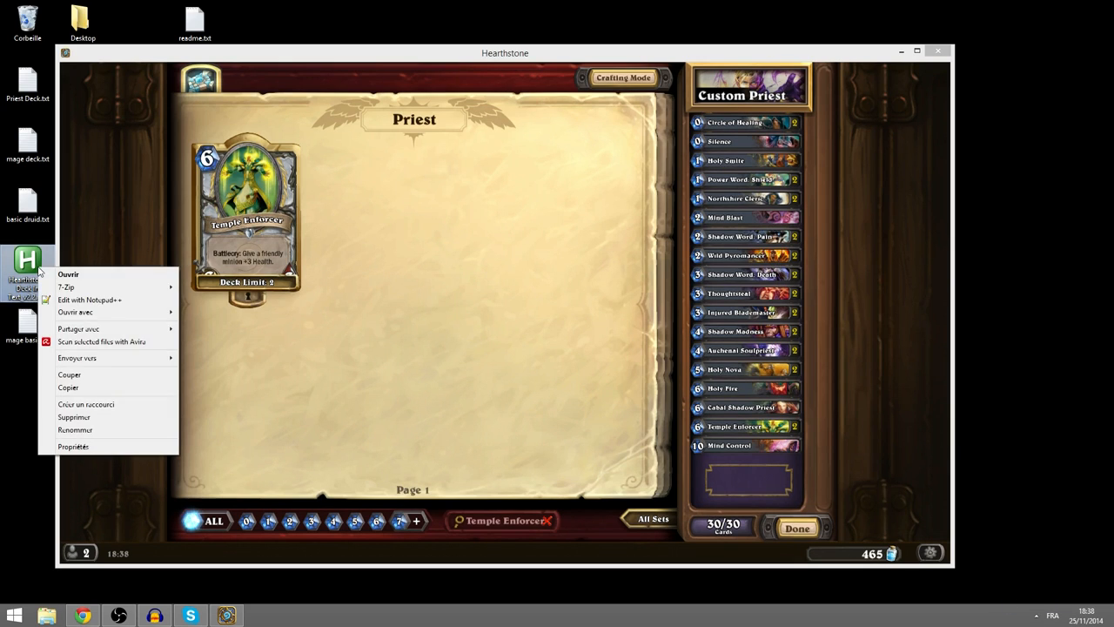
{"action": "mouse_move", "coordinate": [90, 300]}
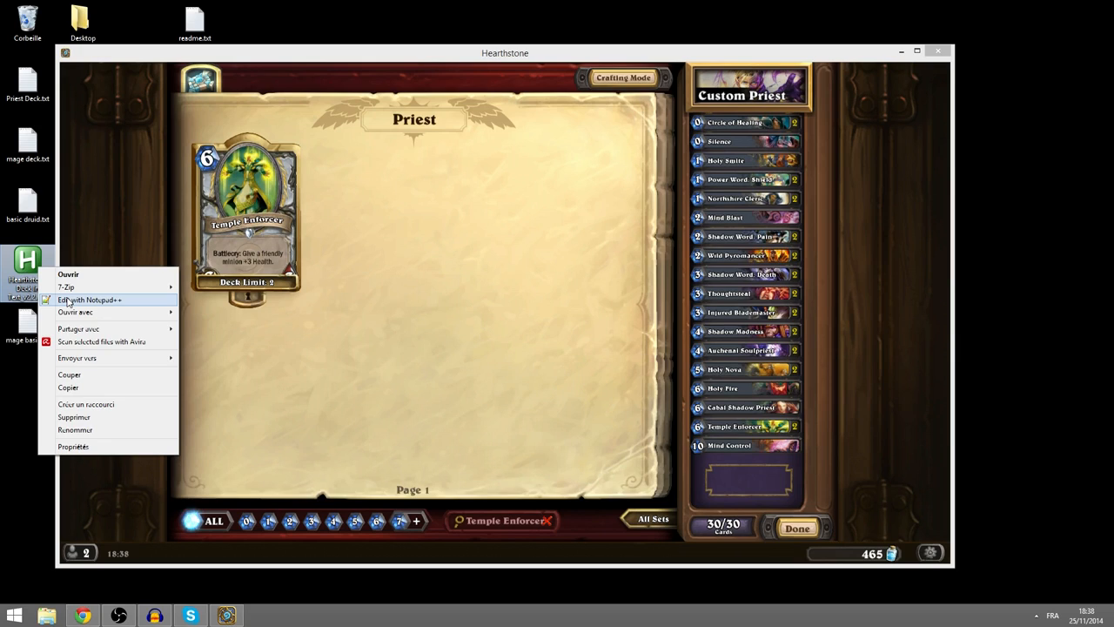
{"action": "left_click", "coordinate": [90, 300]}
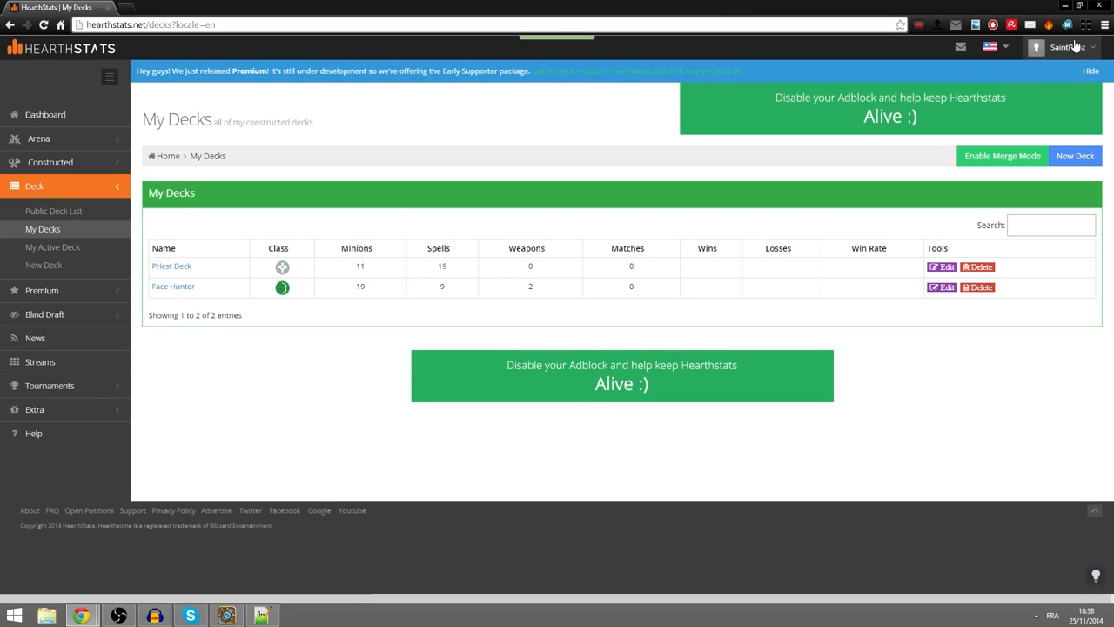
Step: Open the HearthStats account profile and scroll down to the user key field
{"action": "left_click", "coordinate": [1066, 47]}
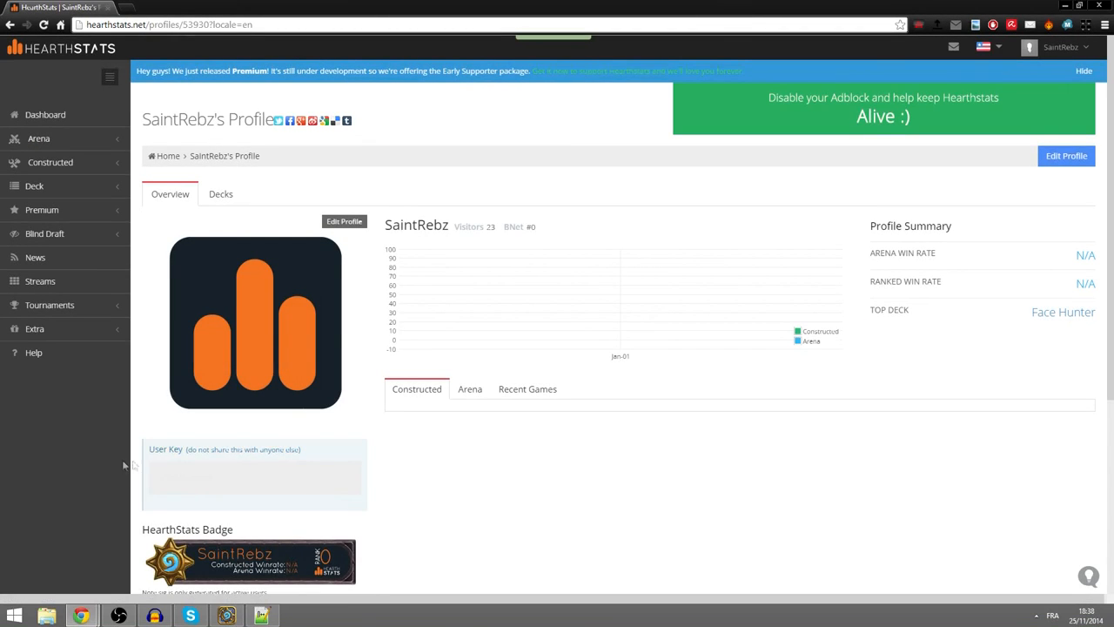
{"action": "scroll", "scroll_direction": "down", "scroll_amount": 3}
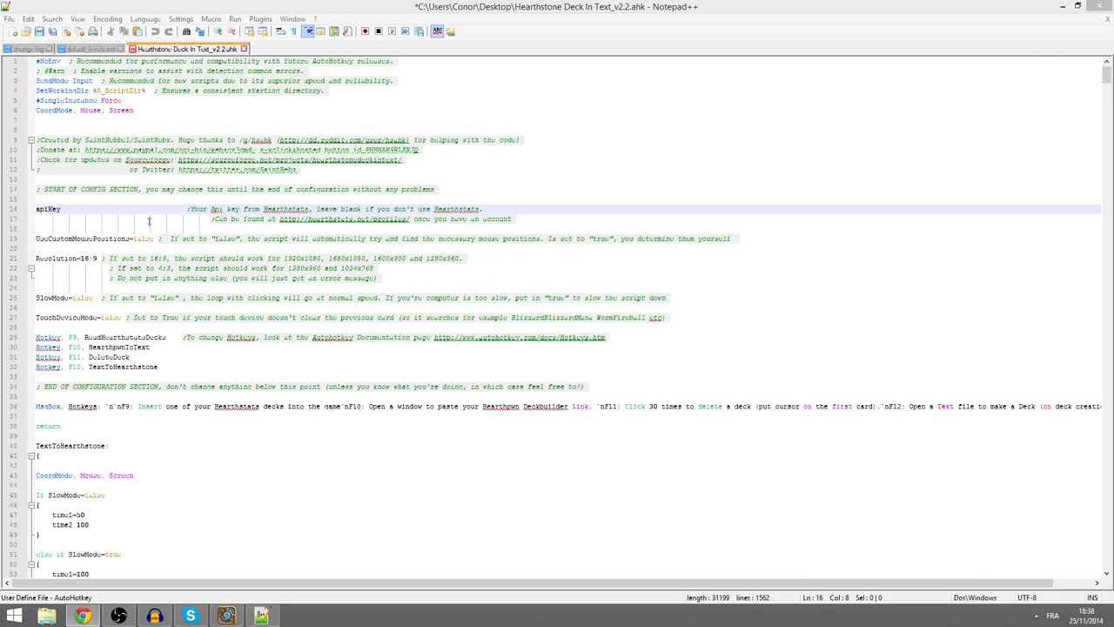
{"action": "mouse_move", "coordinate": [194, 231]}
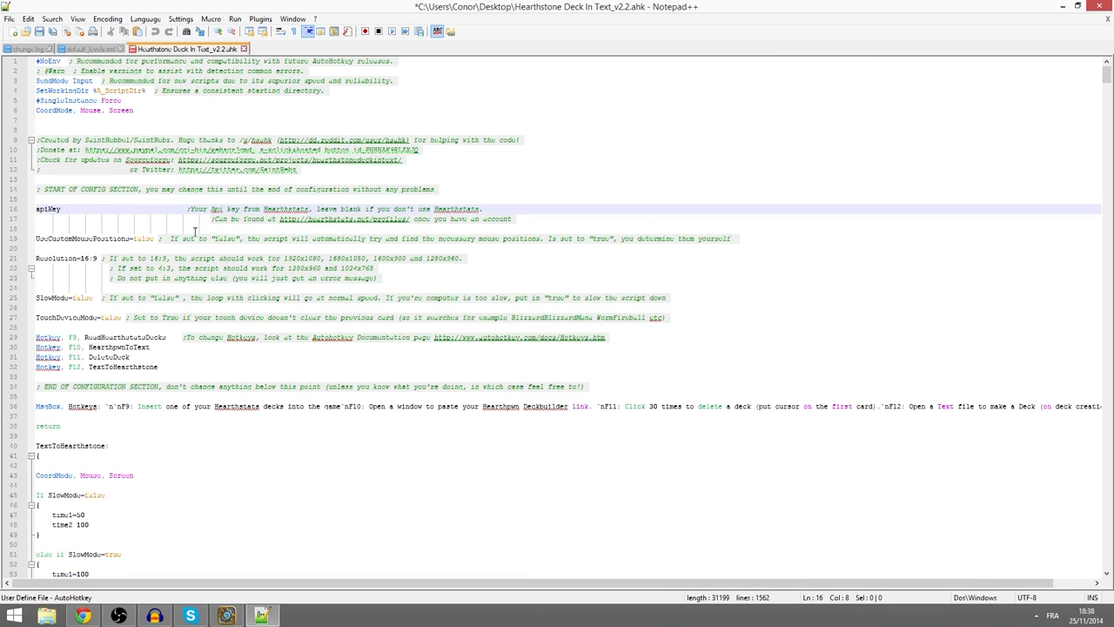
Step: Paste the HearthStats API key after apiKey, then select and delete it
{"action": "type", "text": "[redacted]"}
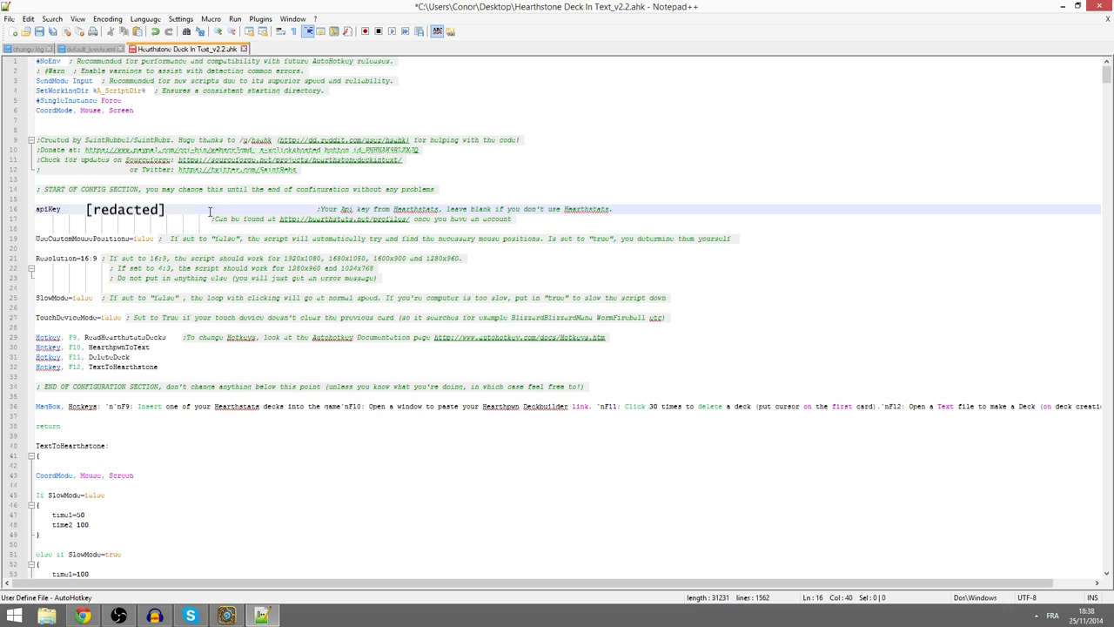
{"action": "left_click_drag", "start_coordinate": [87, 209], "coordinate": [214, 209]}
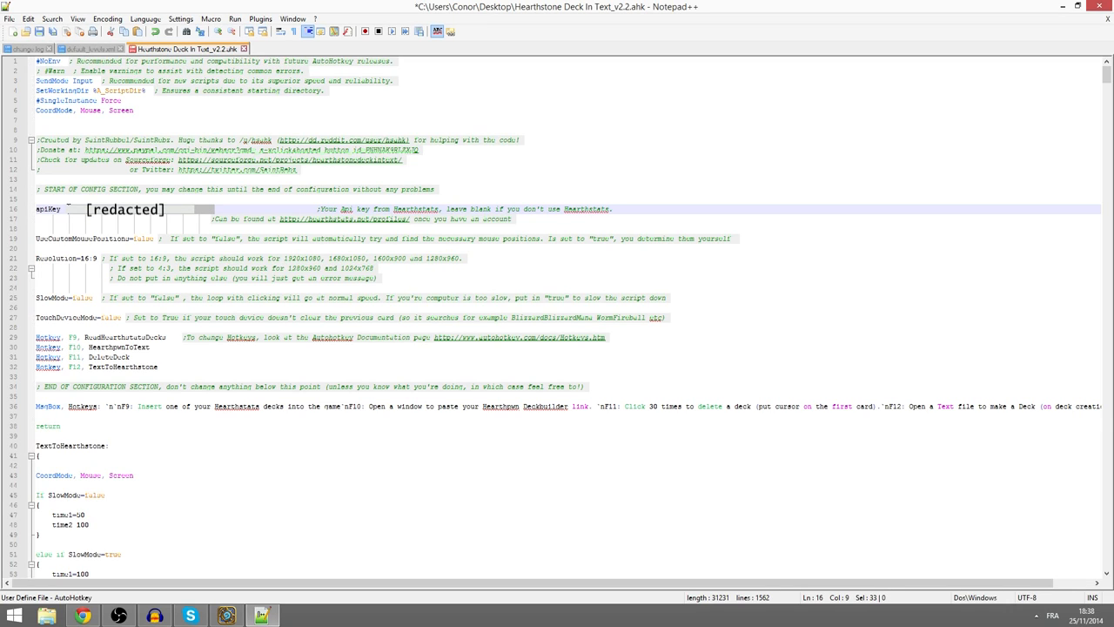
{"action": "key", "text": "Delete"}
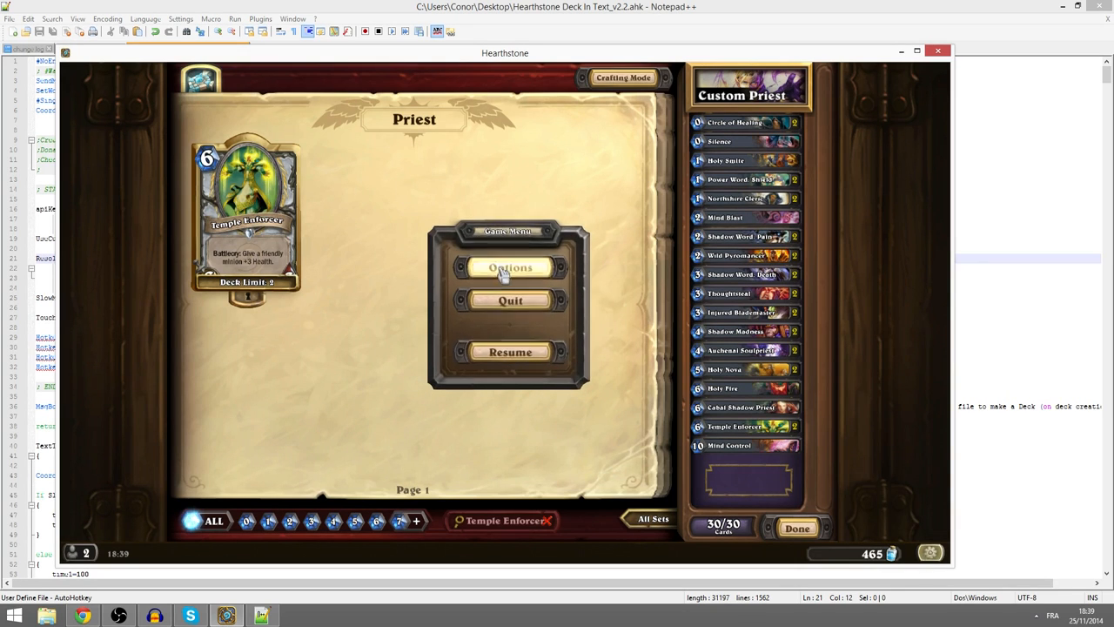
Step: Open Hearthstone's Options to check the game's display resolution
{"action": "left_click", "coordinate": [510, 267]}
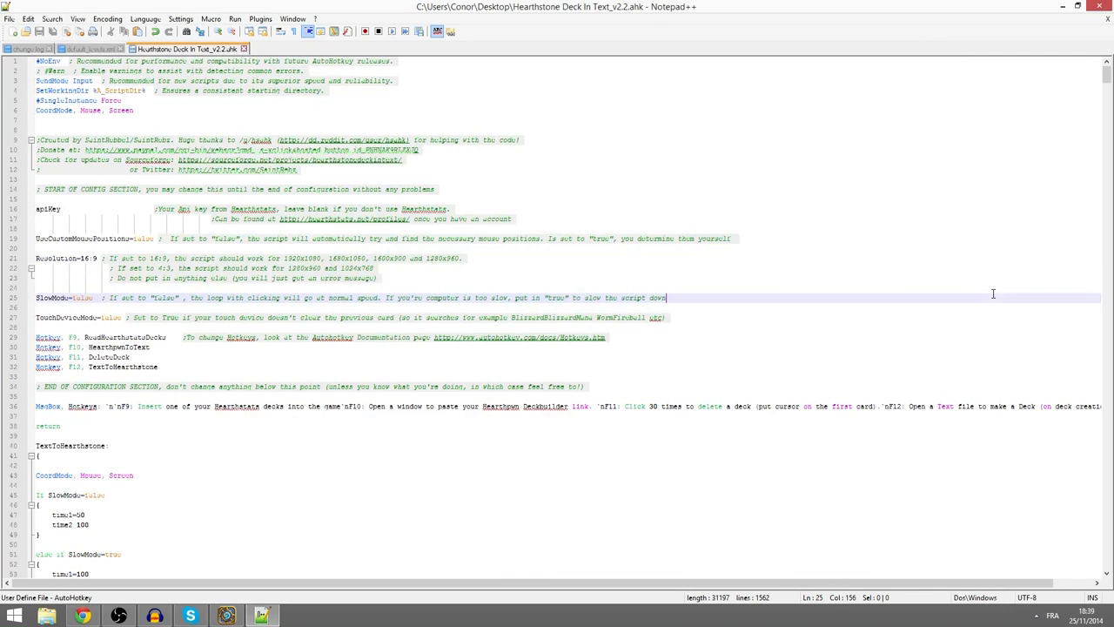
{"action": "mouse_move", "coordinate": [285, 258]}
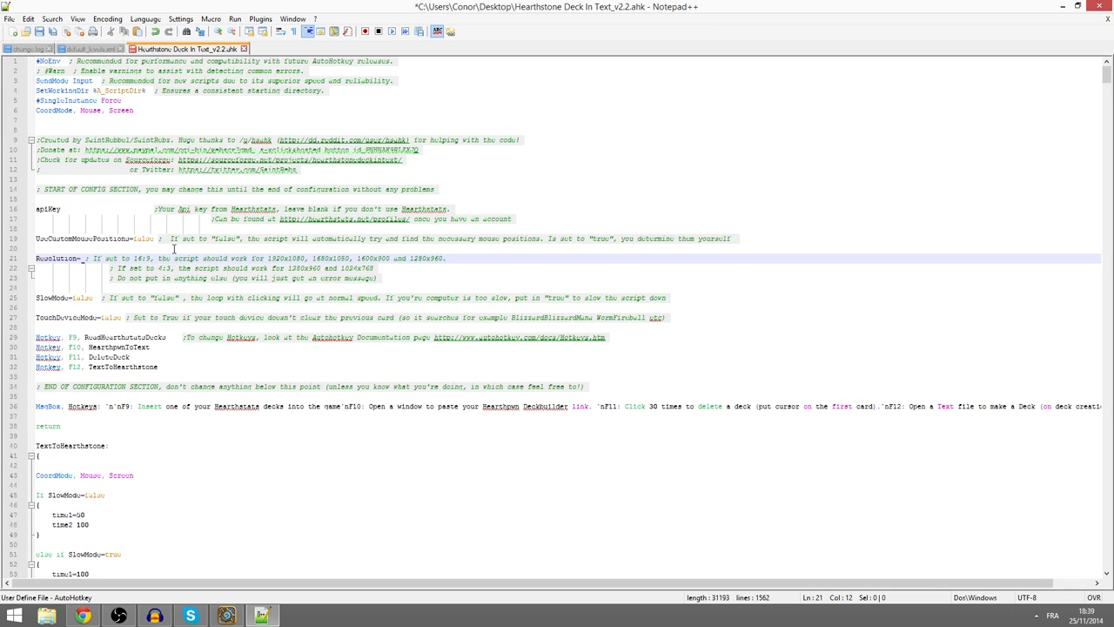
Step: Try 4:3 for Resolution and true for SlowMode, reverting to 16:9 and false
{"action": "type", "text": "4"}
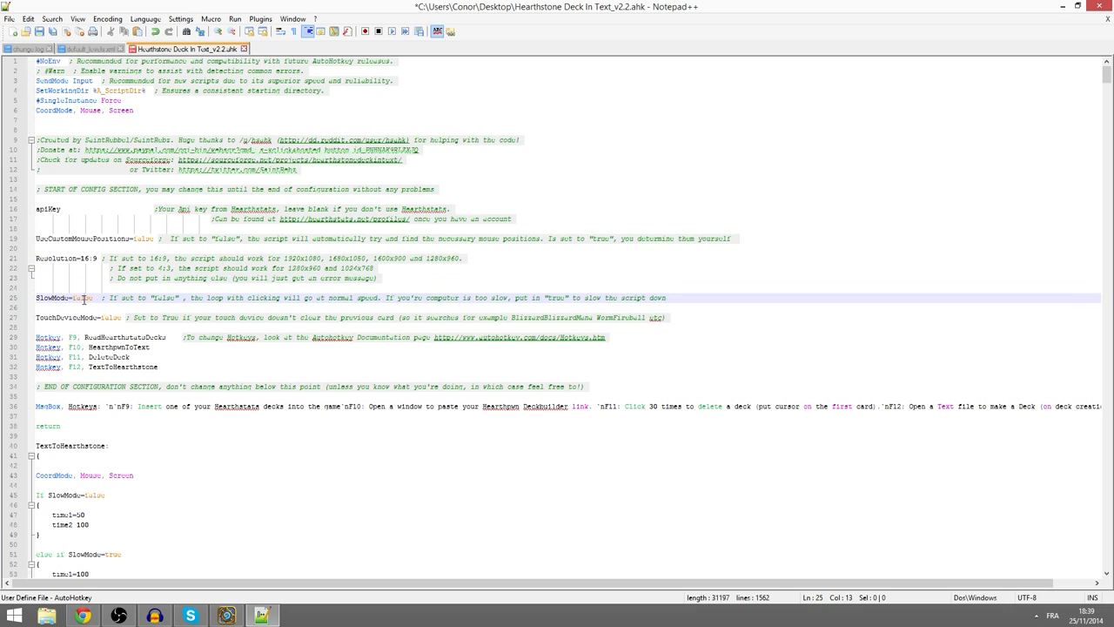
{"action": "mouse_move", "coordinate": [488, 445]}
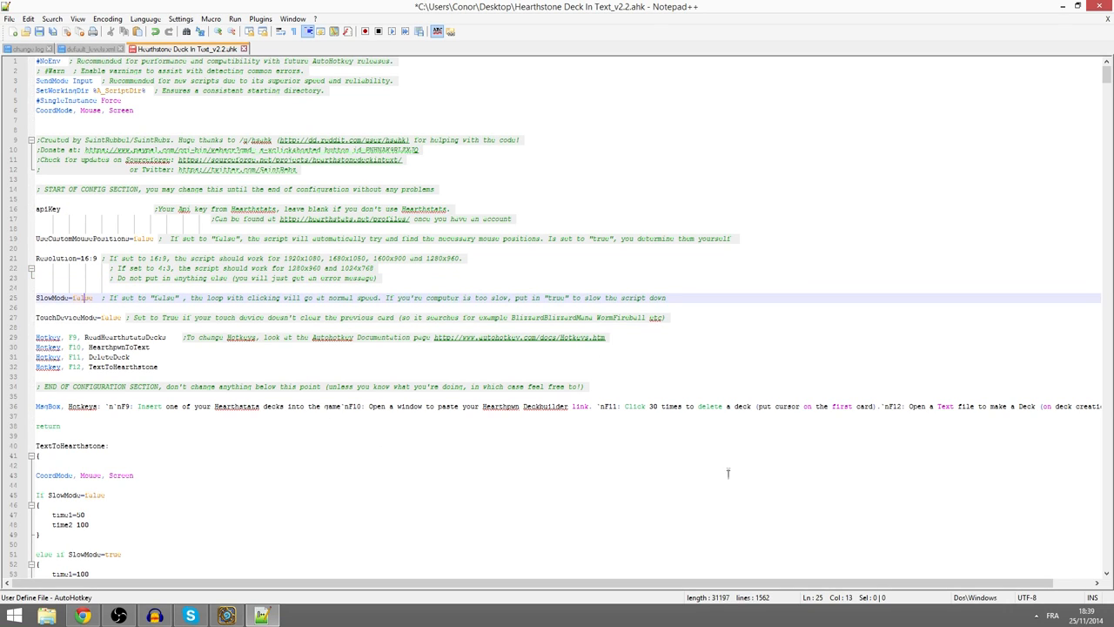
{"action": "mouse_move", "coordinate": [372, 298]}
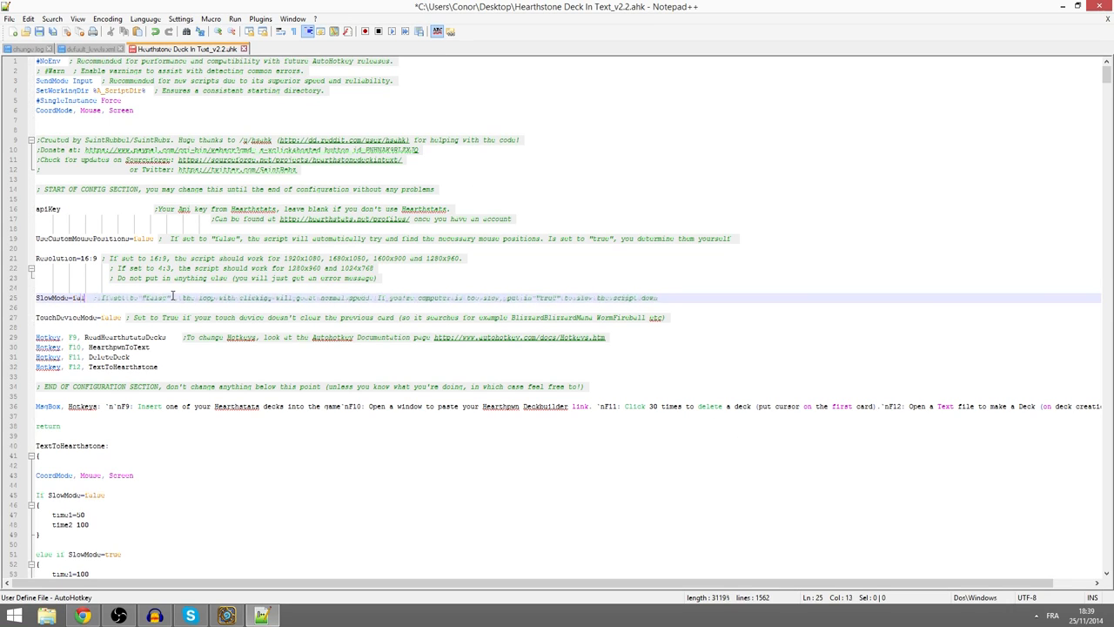
{"action": "type", "text": "tr"}
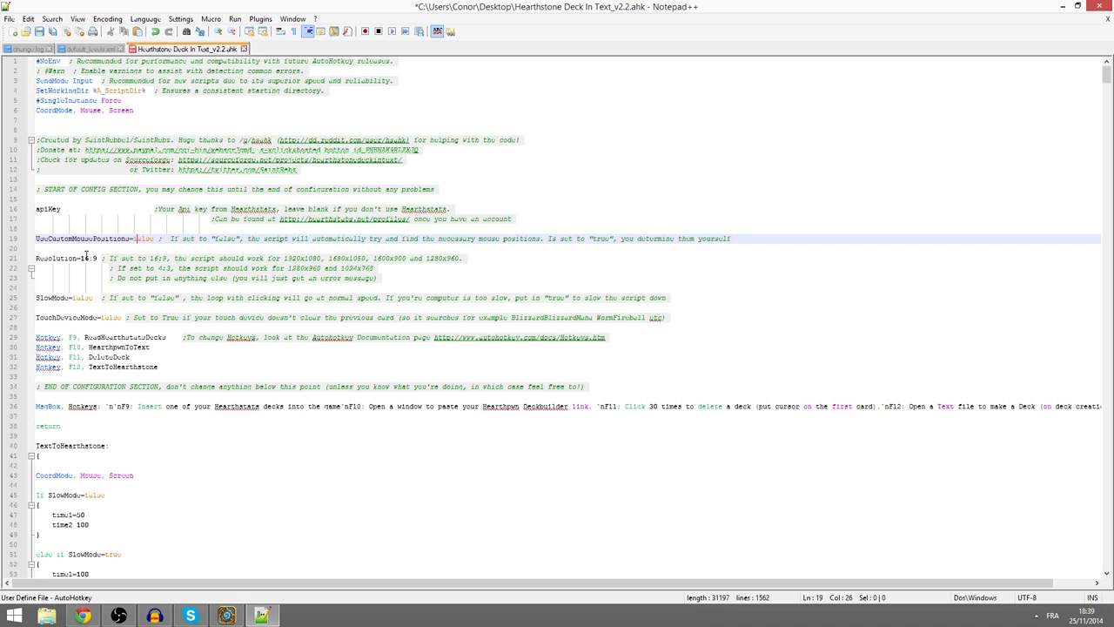
{"action": "mouse_move", "coordinate": [141, 261]}
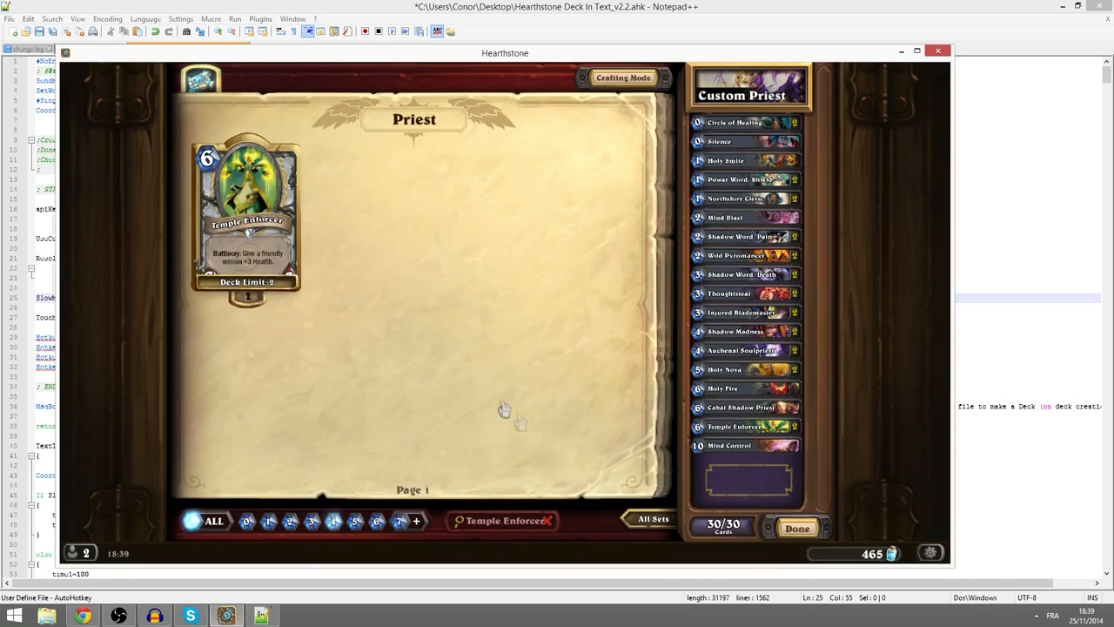
{"action": "mouse_move", "coordinate": [470, 392]}
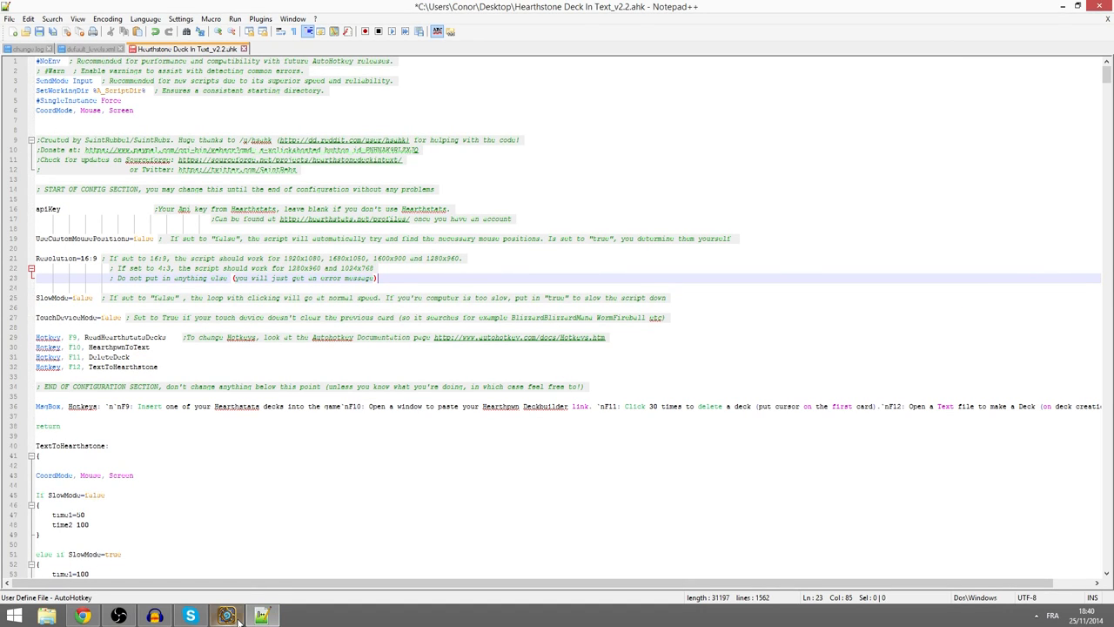
{"action": "mouse_move", "coordinate": [226, 616]}
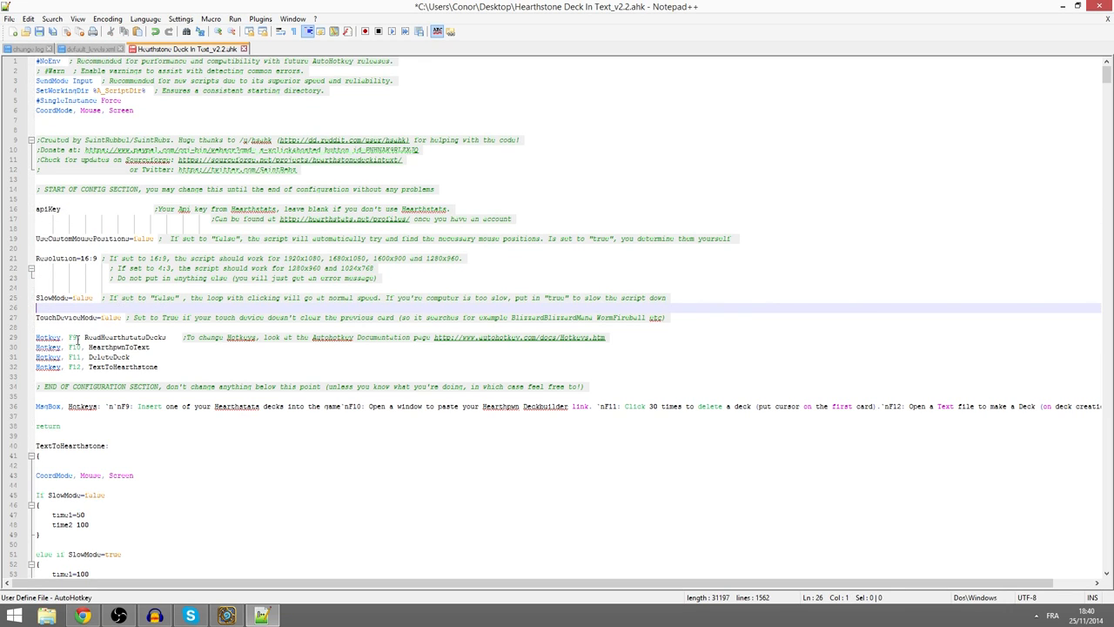
Step: Review the F9 hotkey line and the surrounding script code
{"action": "left_click", "coordinate": [80, 346]}
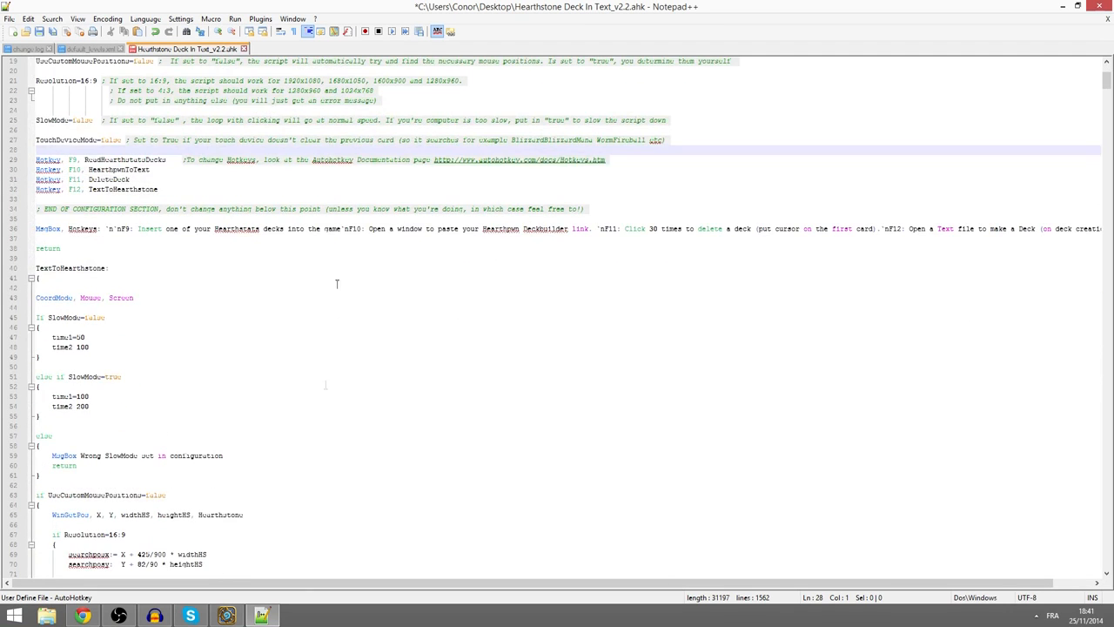
{"action": "scroll", "scroll_direction": "up", "scroll_amount": 3}
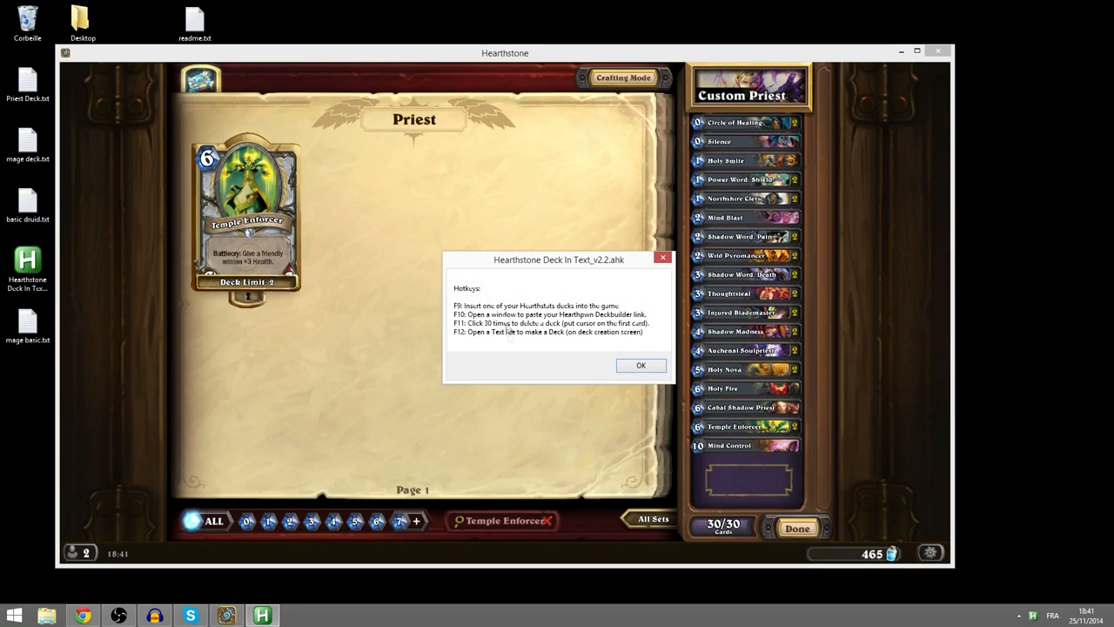
{"action": "mouse_move", "coordinate": [485, 331]}
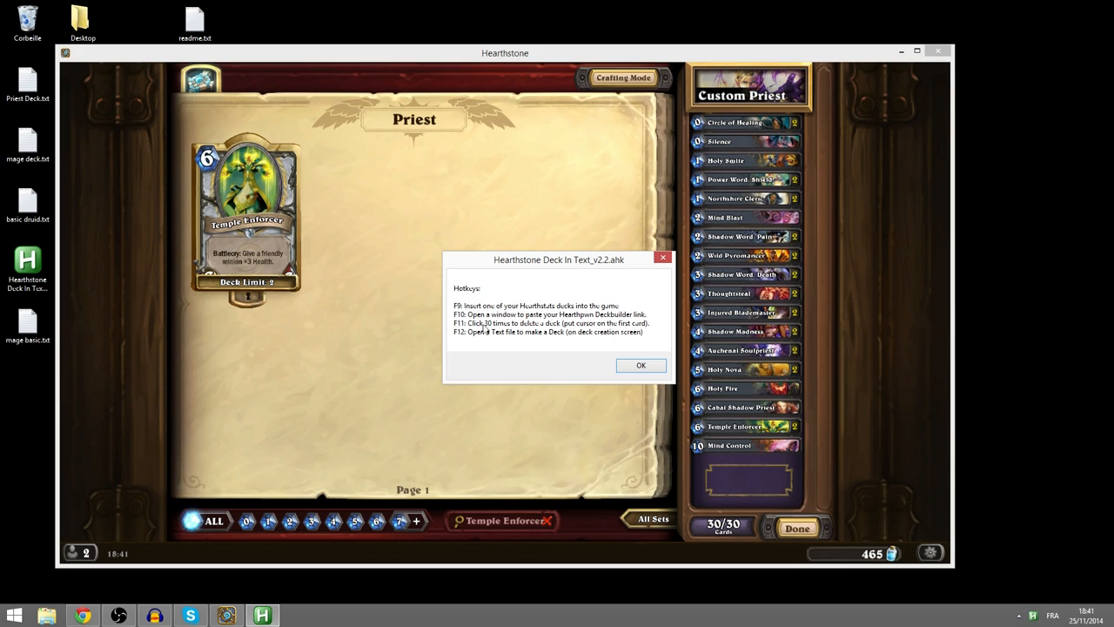
Step: Dismiss the script's Hotkeys message and finish editing the Custom Priest deck
{"action": "left_click", "coordinate": [640, 365]}
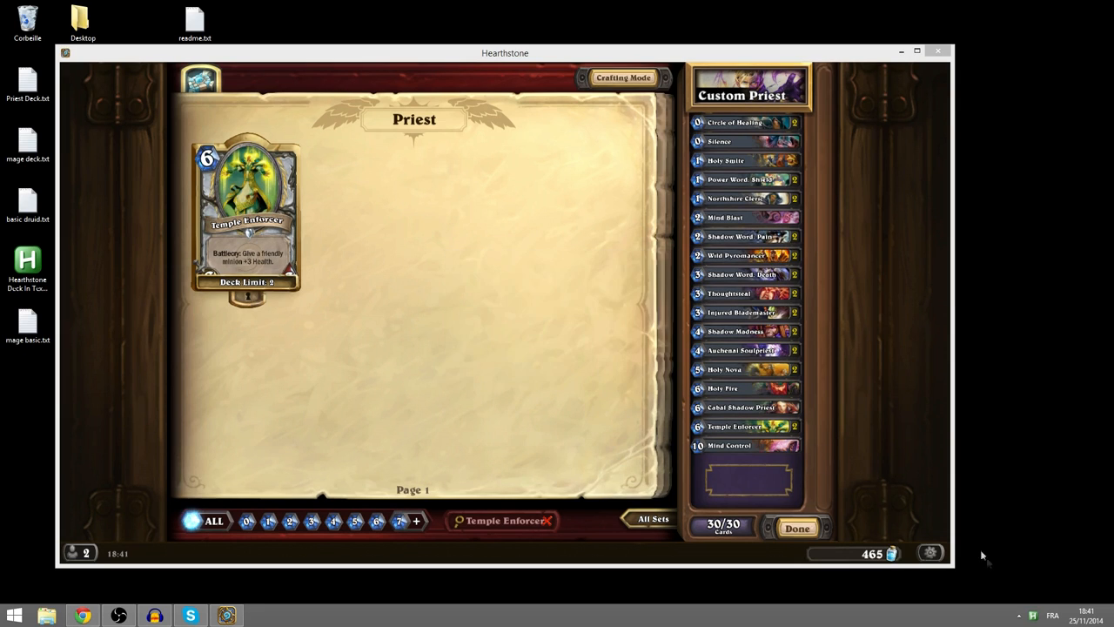
{"action": "mouse_move", "coordinate": [1036, 616]}
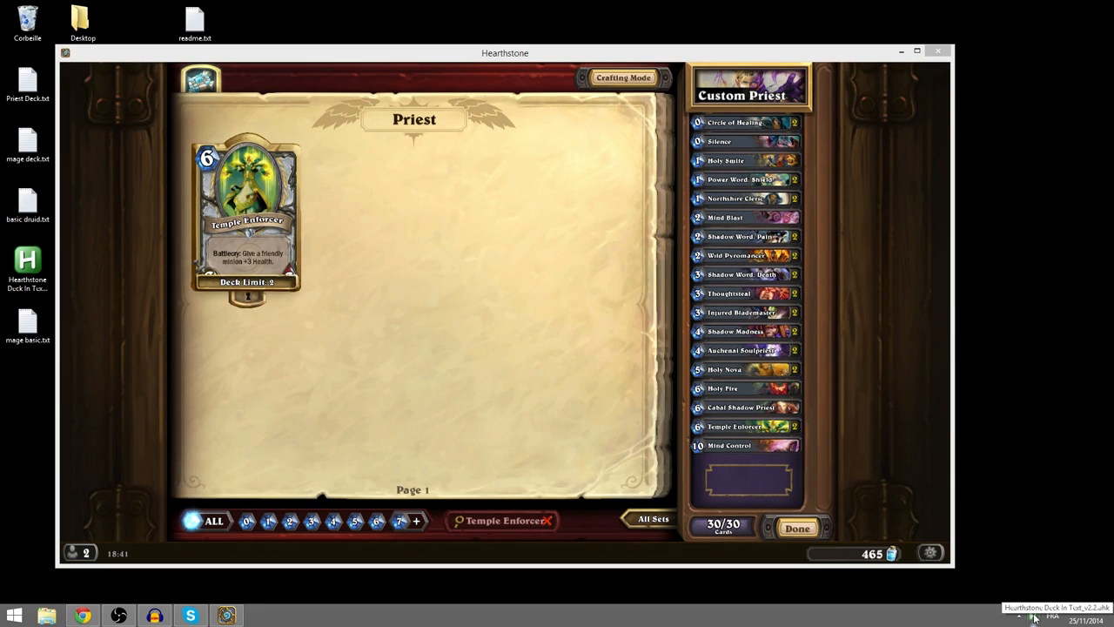
{"action": "left_click", "coordinate": [795, 527]}
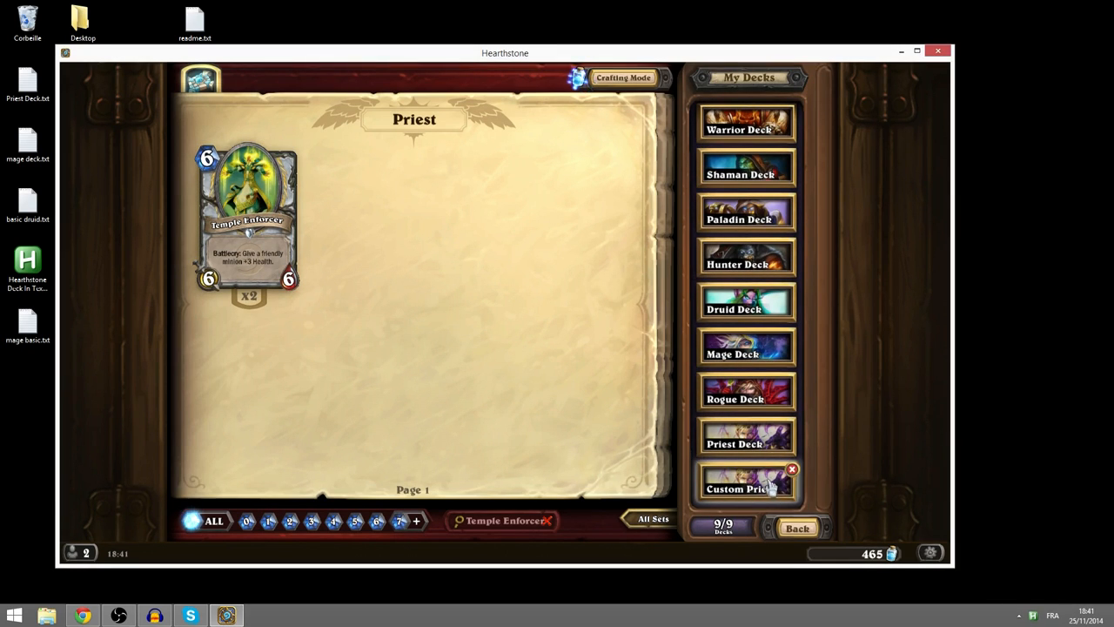
Step: Delete the Custom Priest deck and open the running script via Edit This Script
{"action": "left_click", "coordinate": [792, 470]}
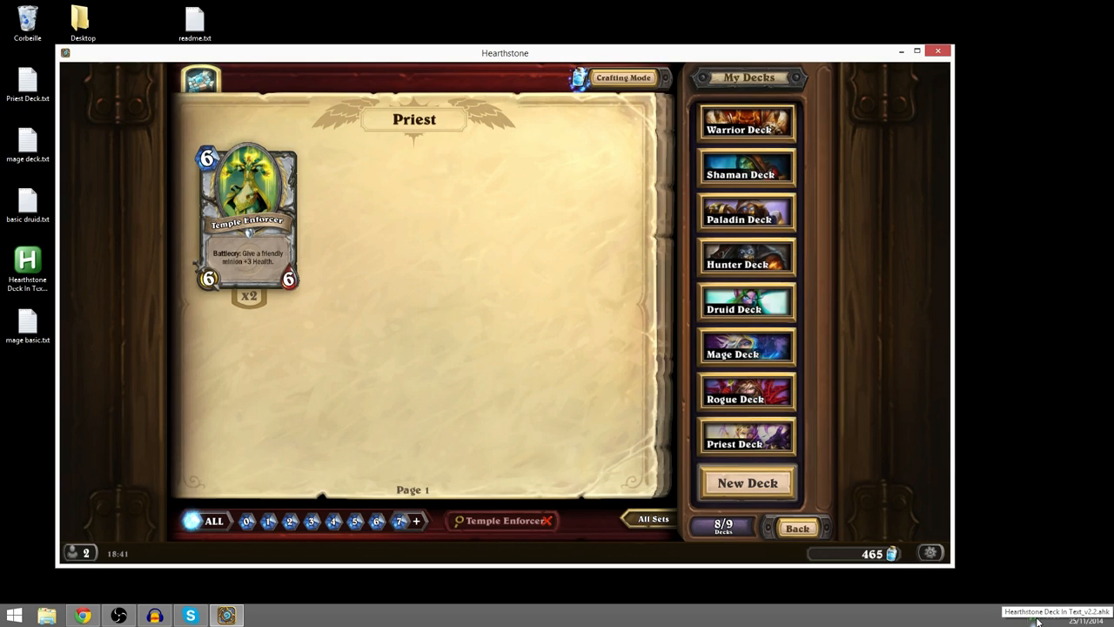
{"action": "right_click", "coordinate": [1056, 612]}
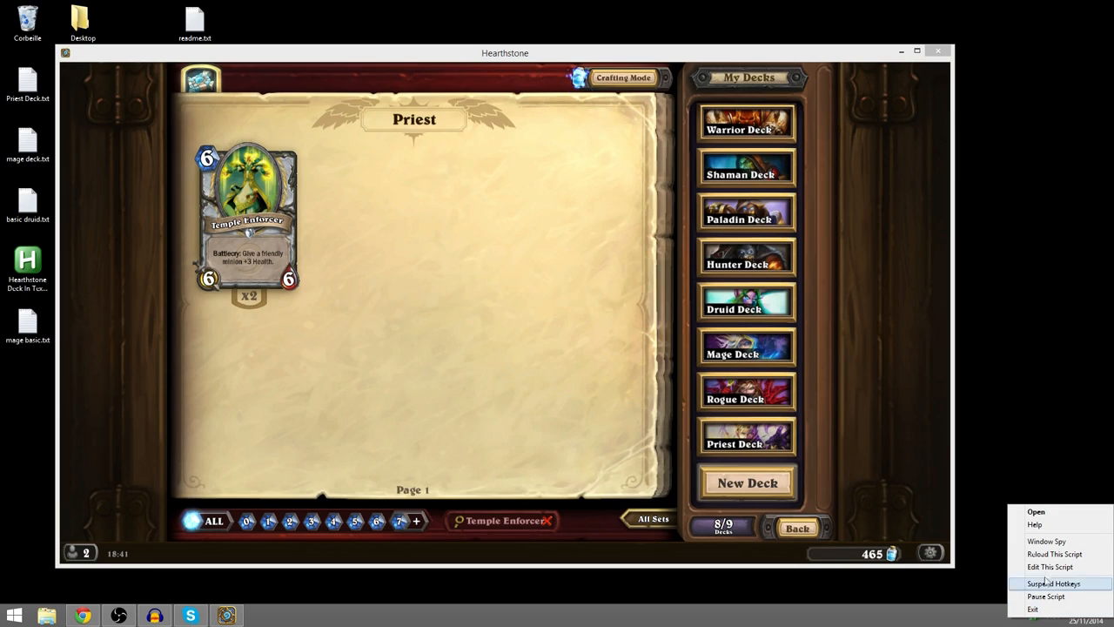
{"action": "mouse_move", "coordinate": [1050, 567]}
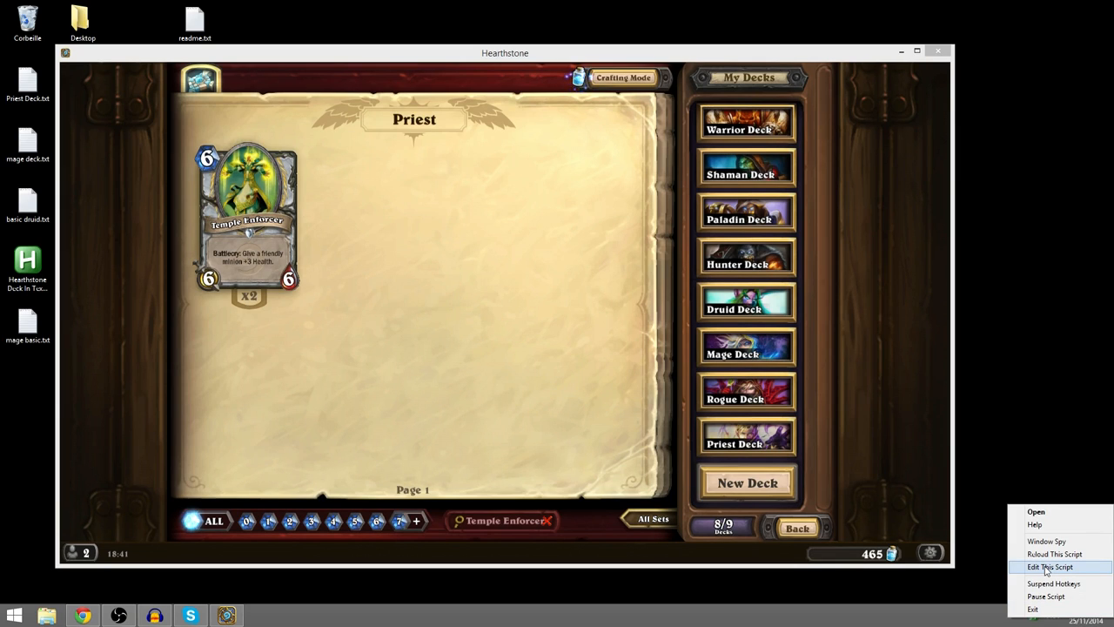
{"action": "left_click", "coordinate": [1050, 566]}
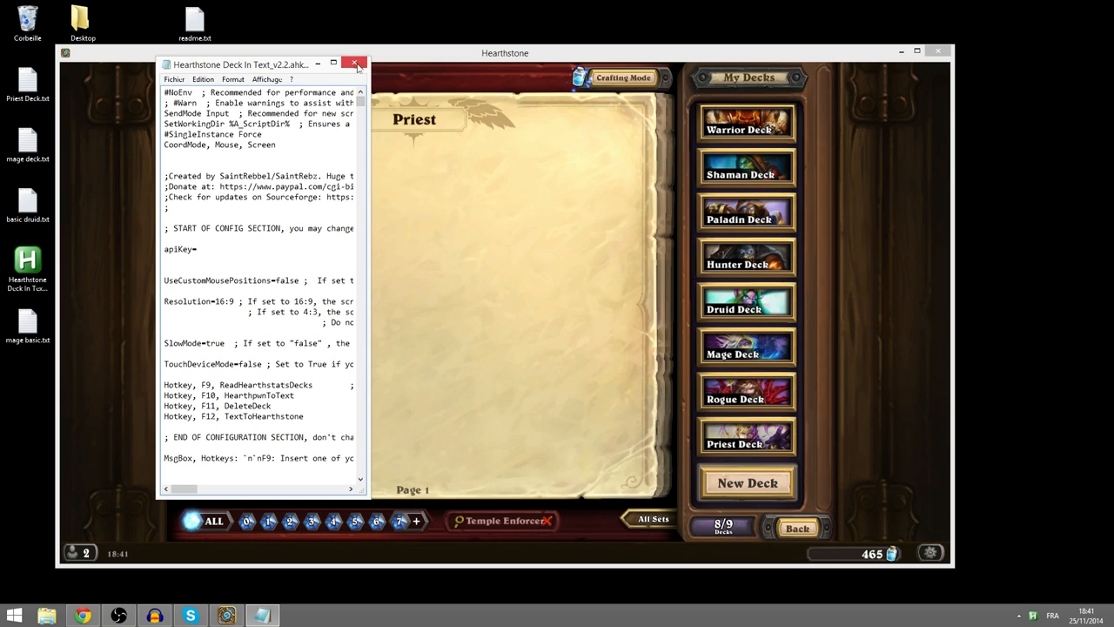
Step: Close the script's Notepad window, returning to the eight-deck collection
{"action": "left_click", "coordinate": [355, 64]}
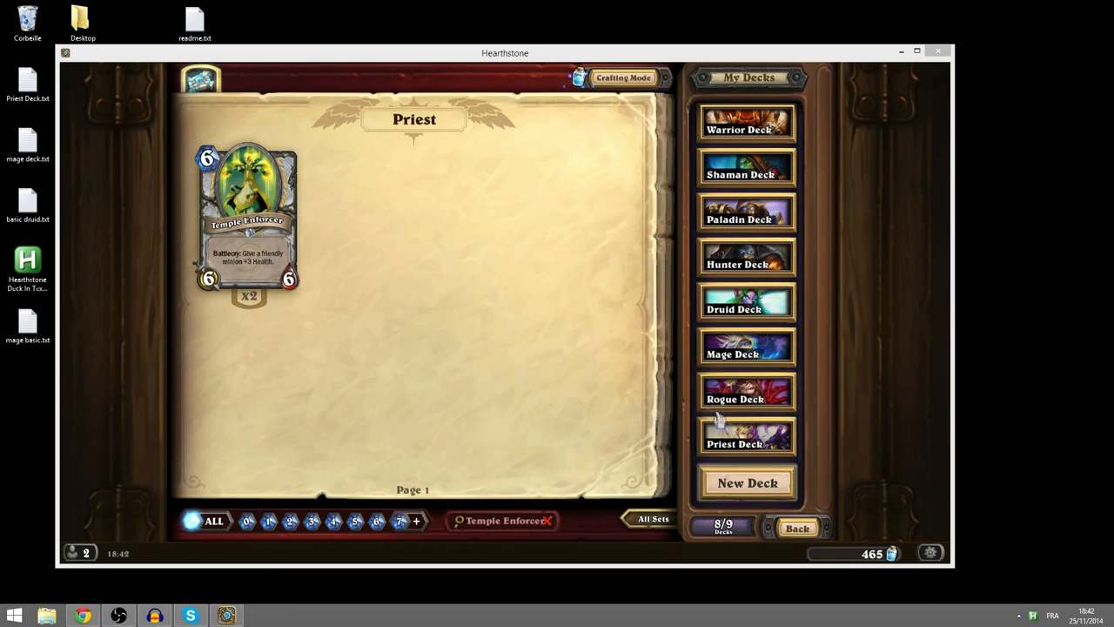
{"action": "mouse_move", "coordinate": [506, 339]}
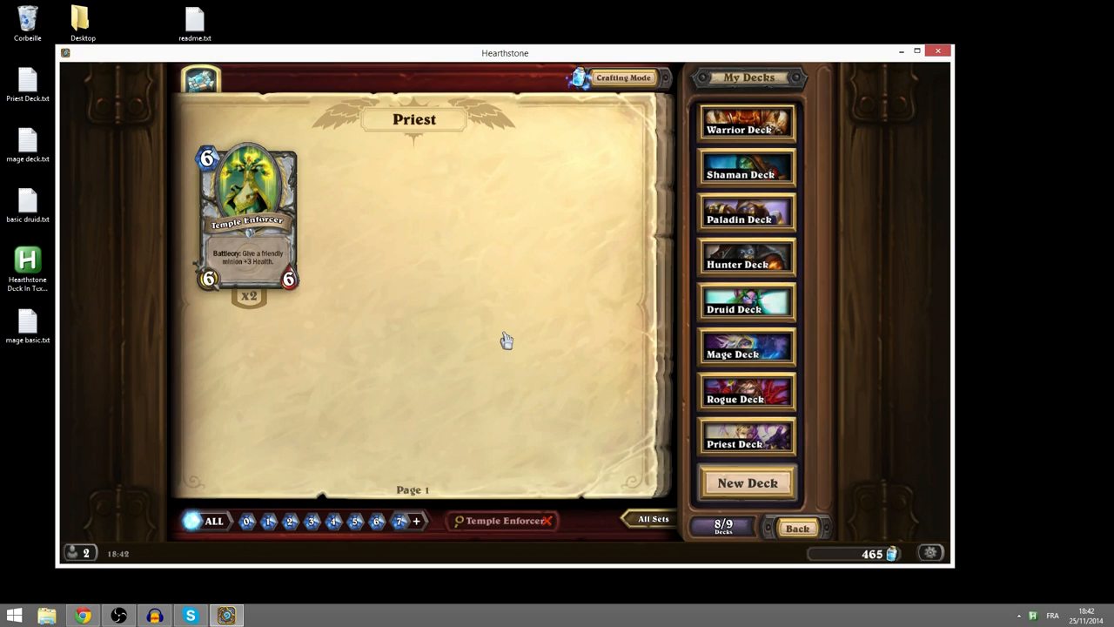
{"action": "mouse_move", "coordinate": [561, 246]}
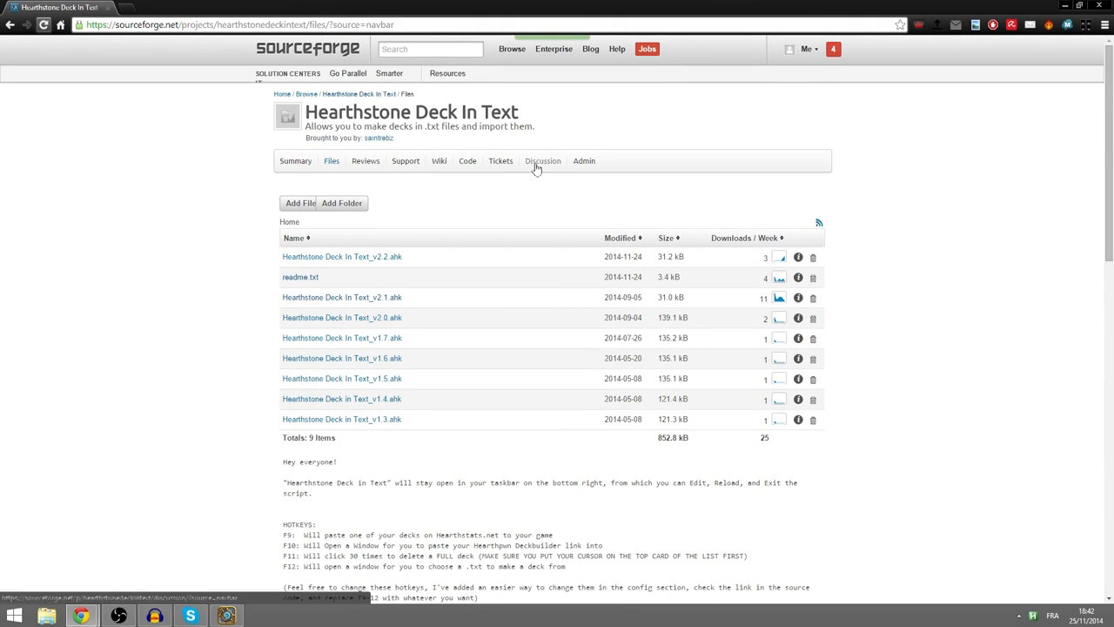
Step: Open the project's General Discussion forum and scroll through its seven topics
{"action": "left_click", "coordinate": [542, 160]}
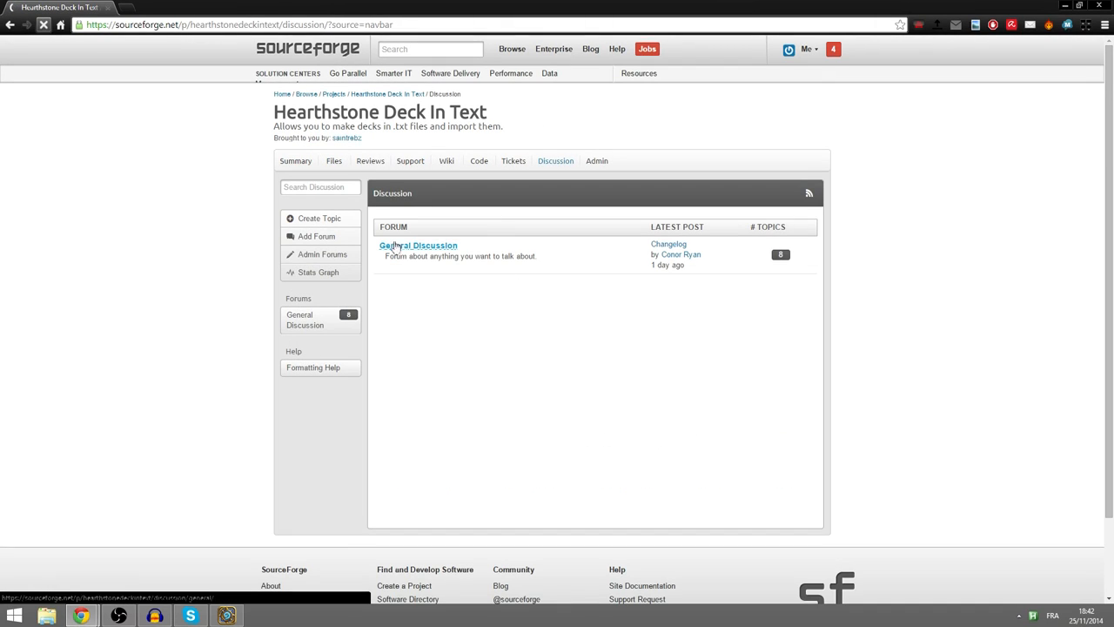
{"action": "left_click", "coordinate": [418, 244]}
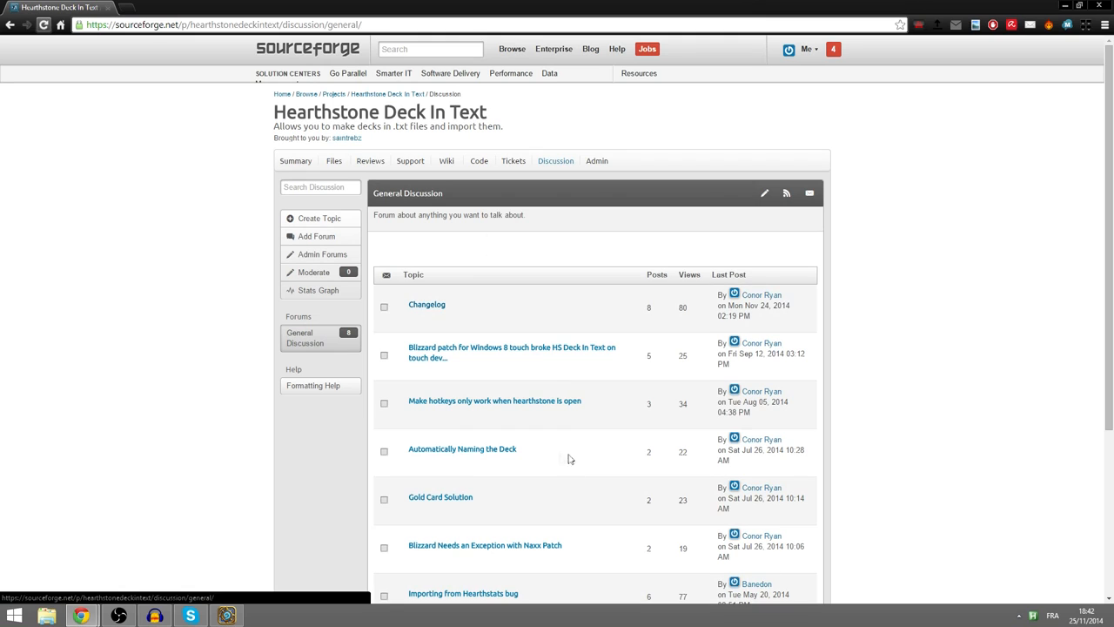
{"action": "scroll", "scroll_direction": "down", "scroll_amount": 3}
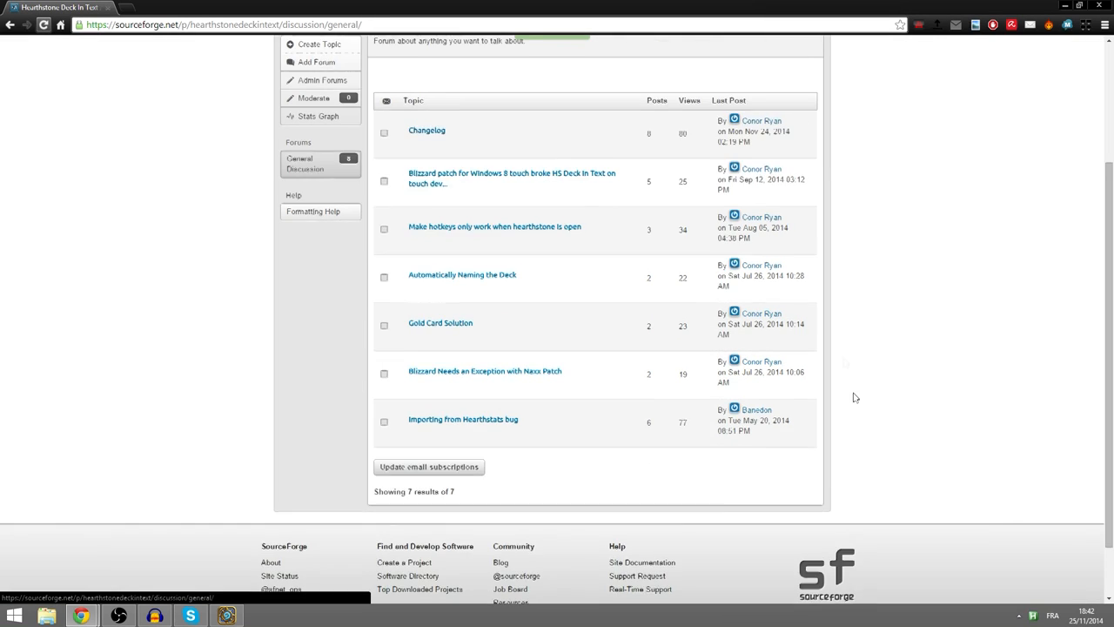